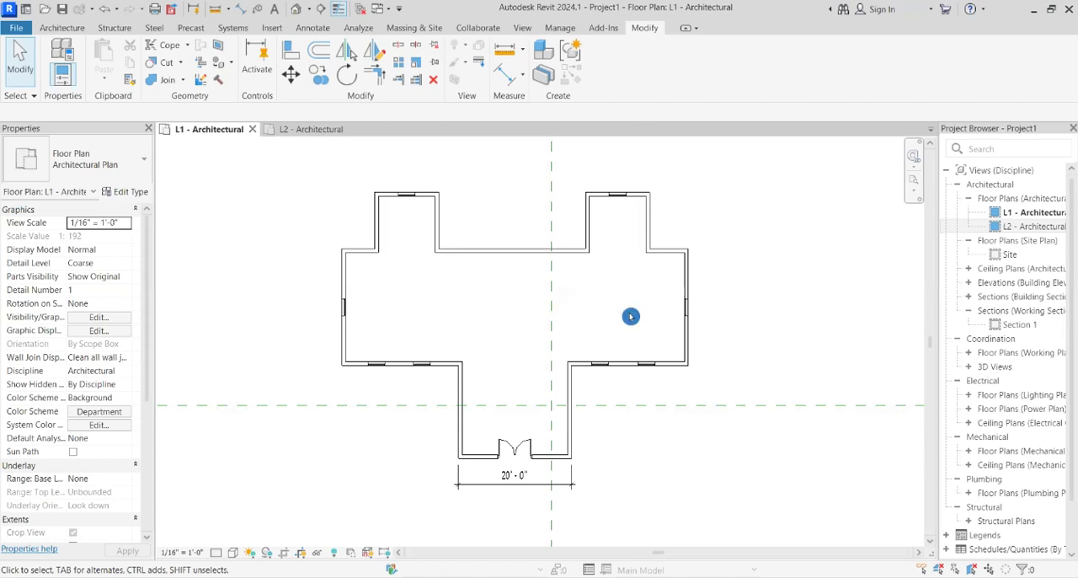
mouse_move(657, 314)
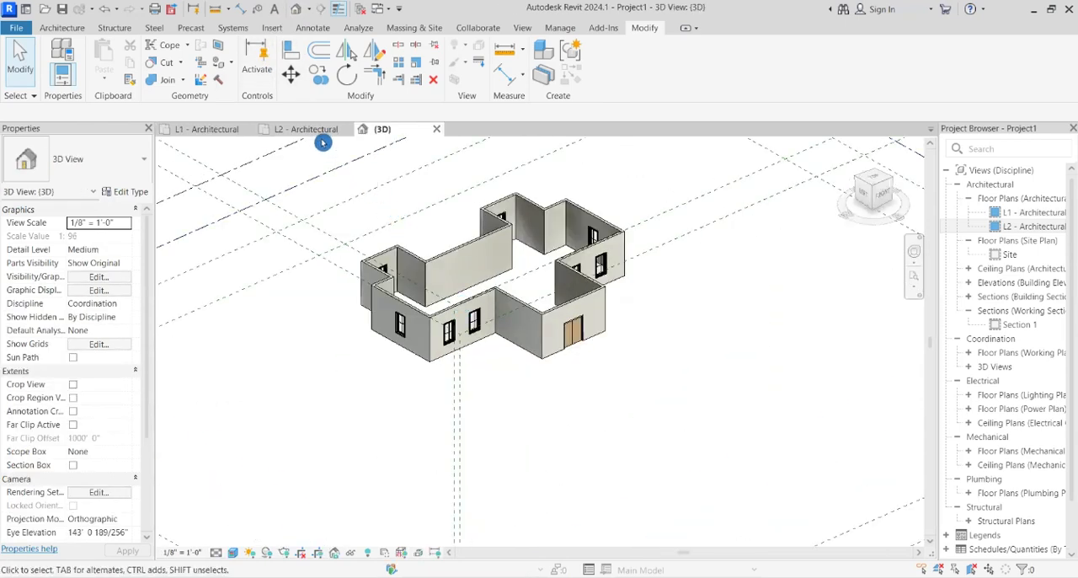
- Go back to the L1 - Architectural plan, then open the L2 - Architectural floor plan
click(207, 129)
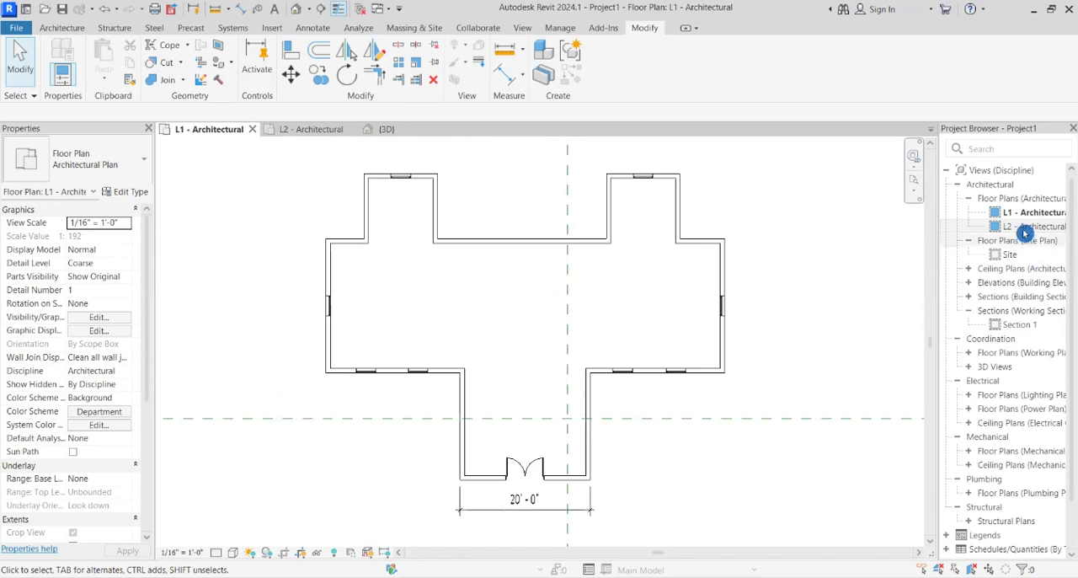
click(1032, 226)
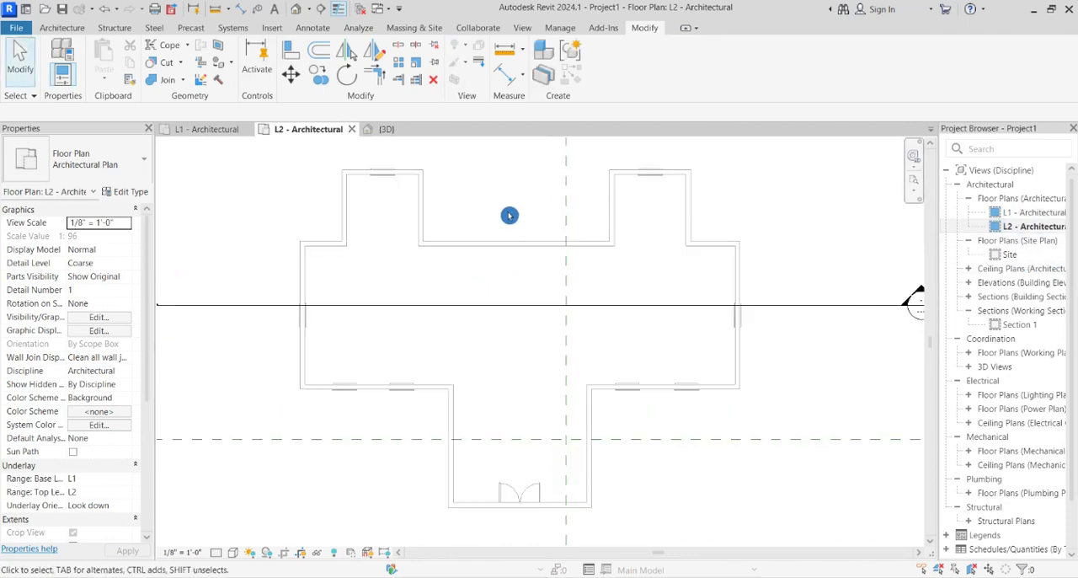
- Start a Roof by Footprint using Pick Walls, with Defines slope off and 0'0" overhang
click(61, 28)
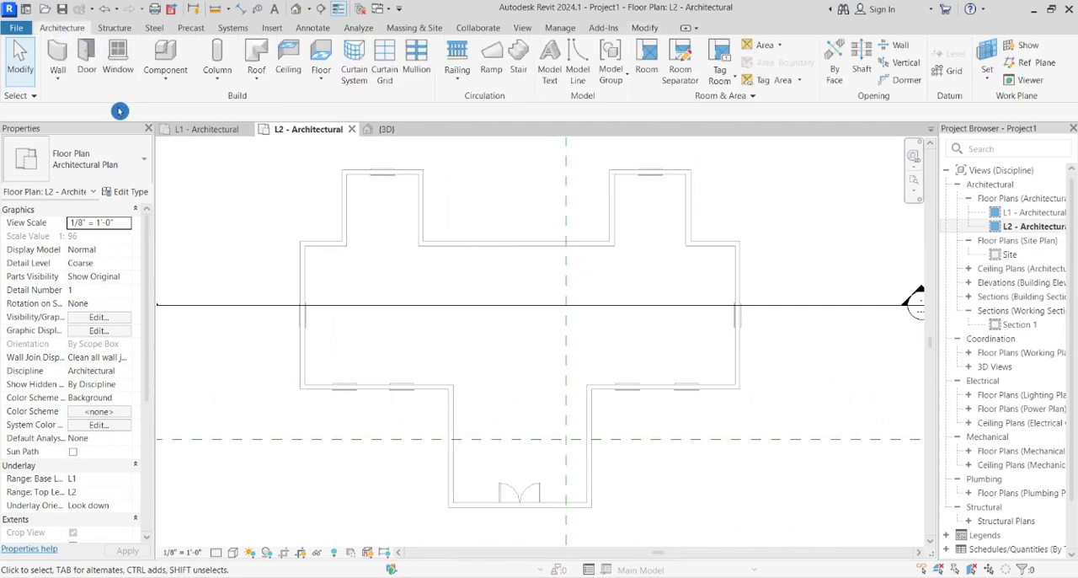
click(256, 59)
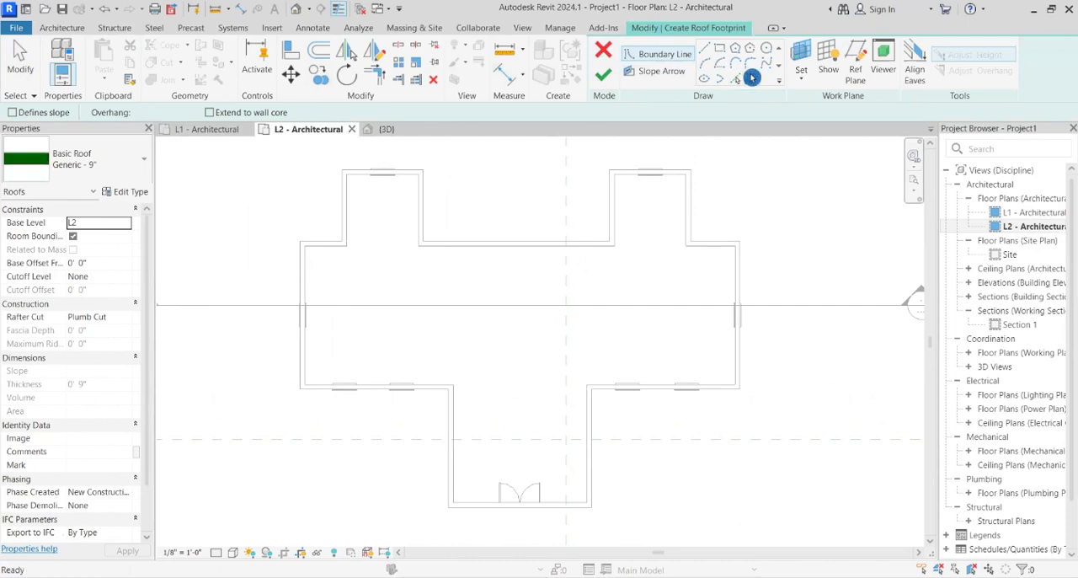
click(751, 78)
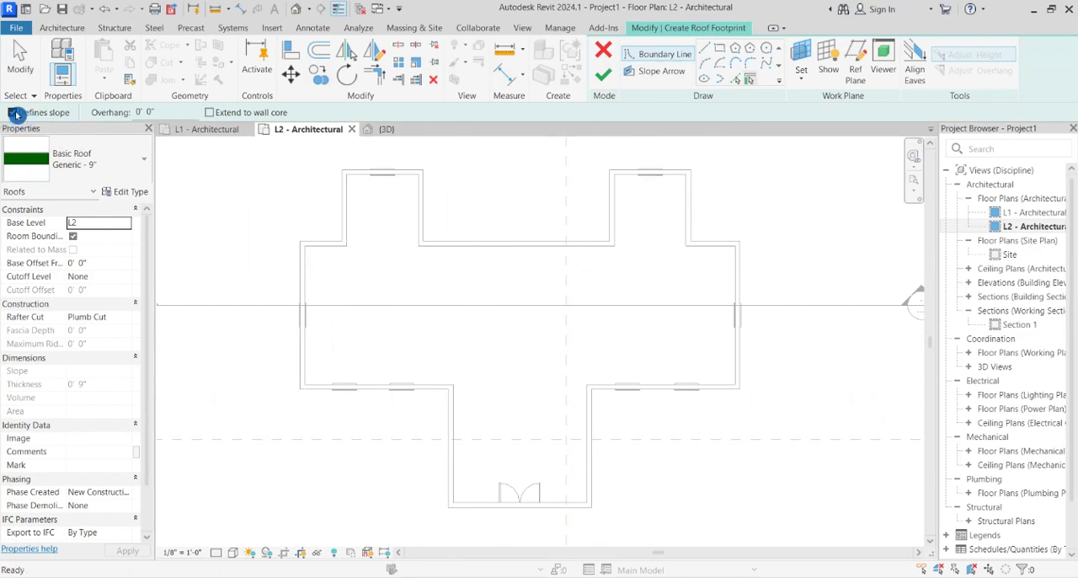
click(13, 112)
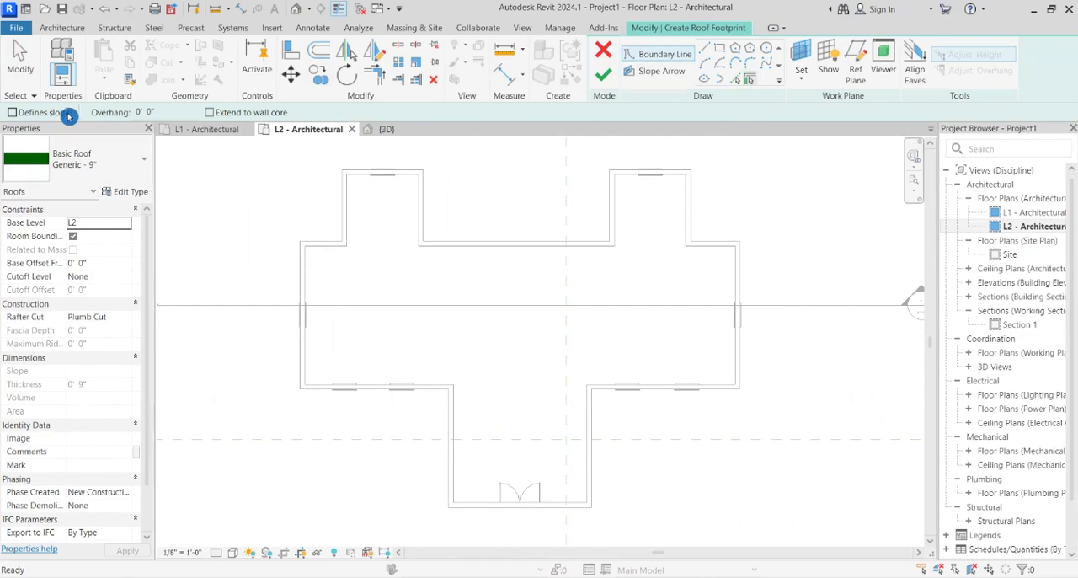
click(11, 112)
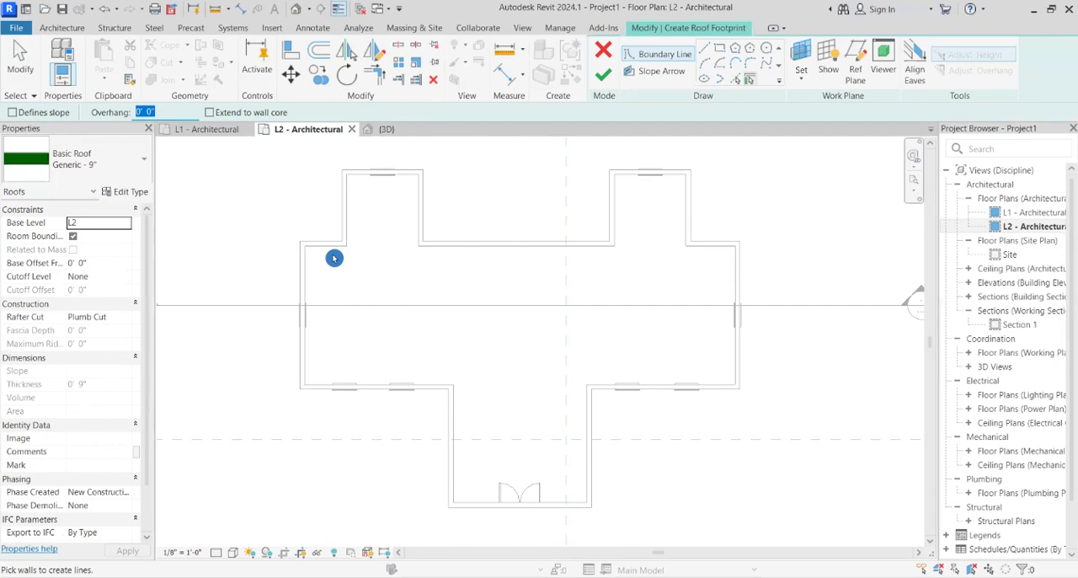
mouse_move(351, 214)
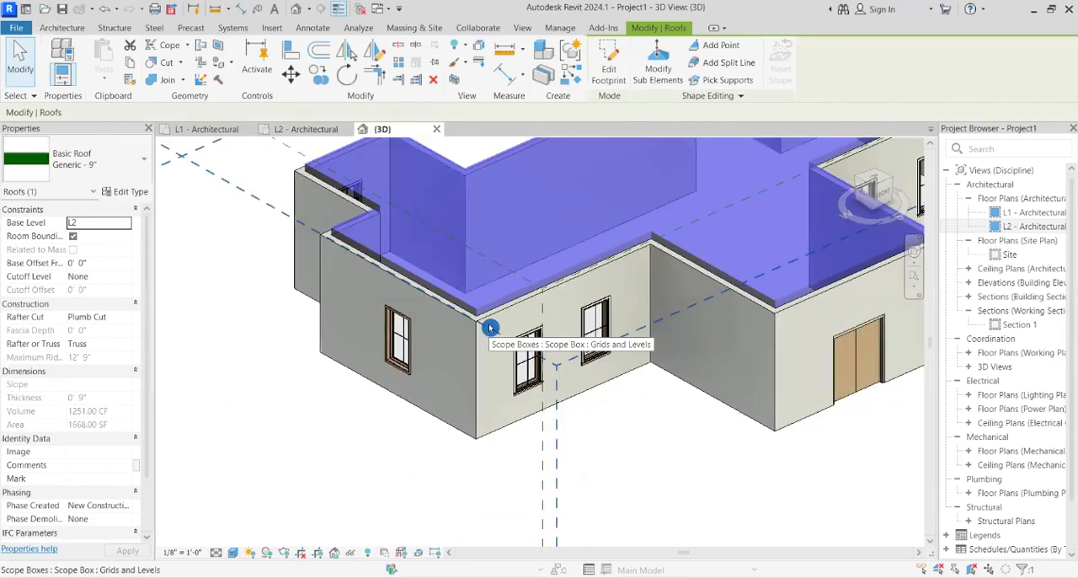
mouse_move(90, 262)
text(-2.5)
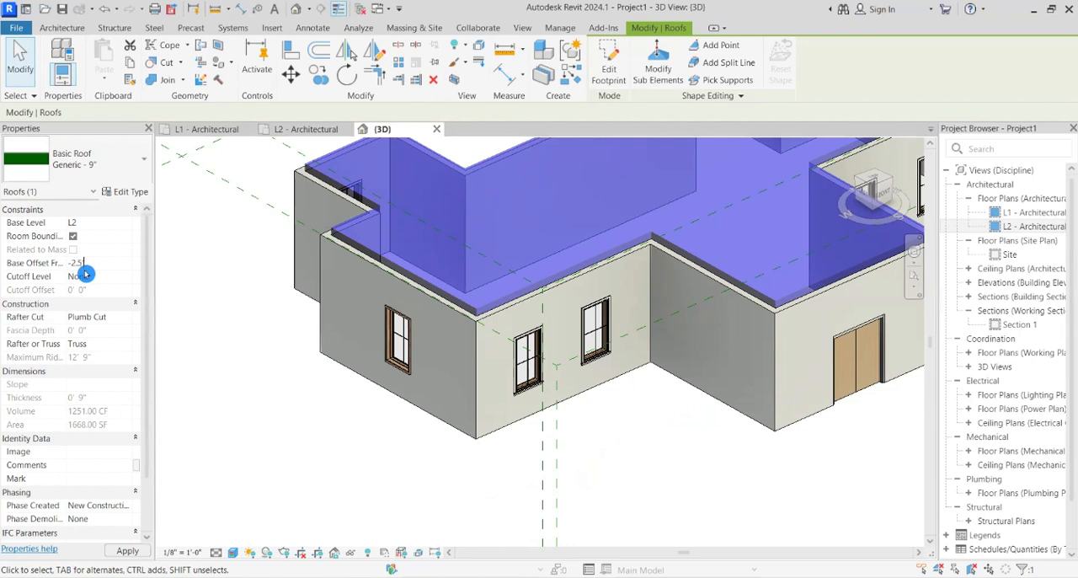
- Finish the roof and set its Base Offset From Level to -2' 6"
text(2' 6")
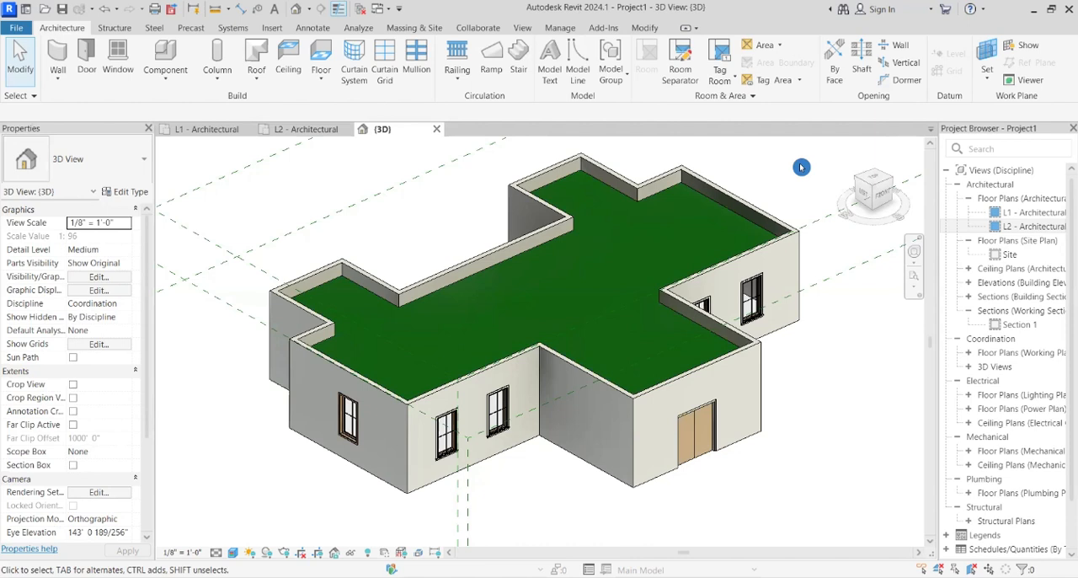
mouse_move(797, 168)
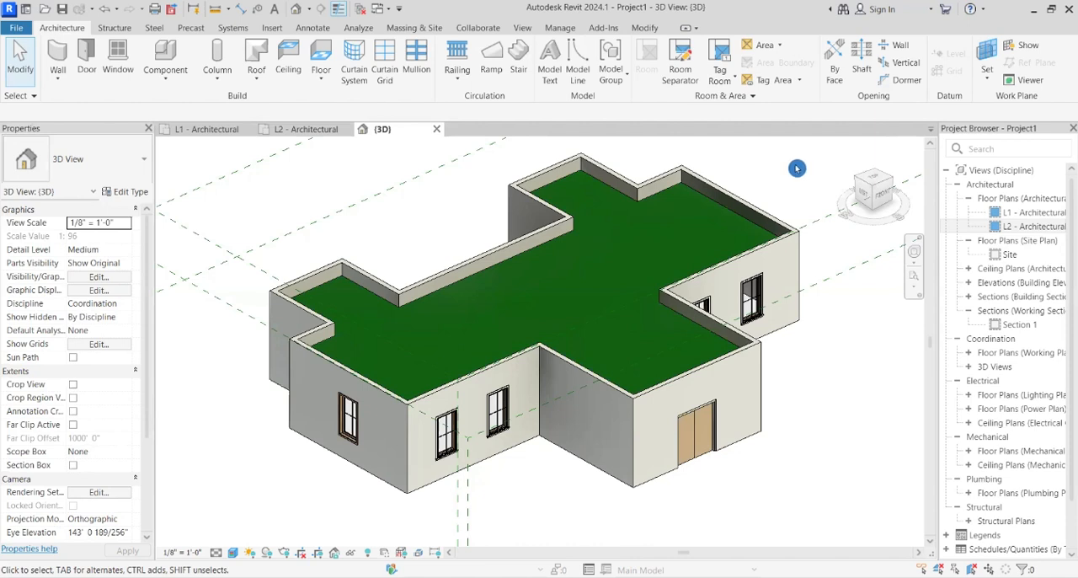
mouse_move(785, 172)
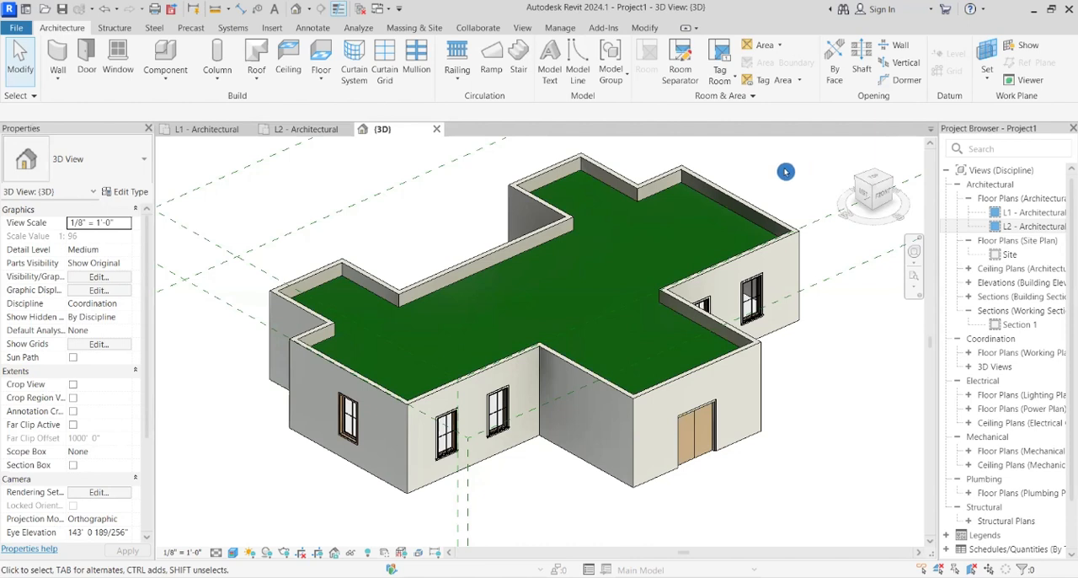
mouse_move(299, 130)
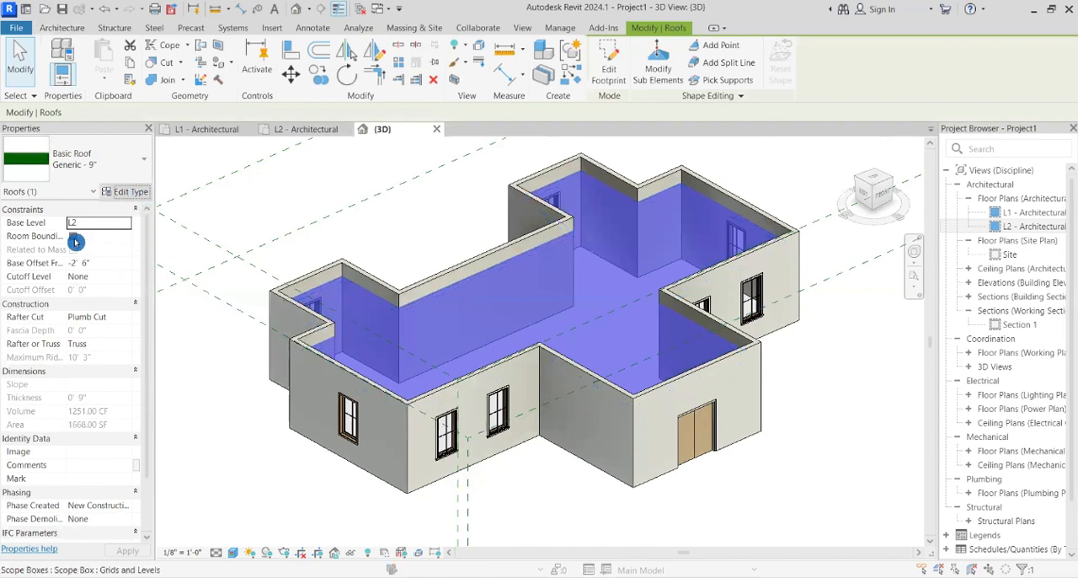
- Duplicate the roof type as 'Flat roof samp' and open its Structure layers
click(128, 191)
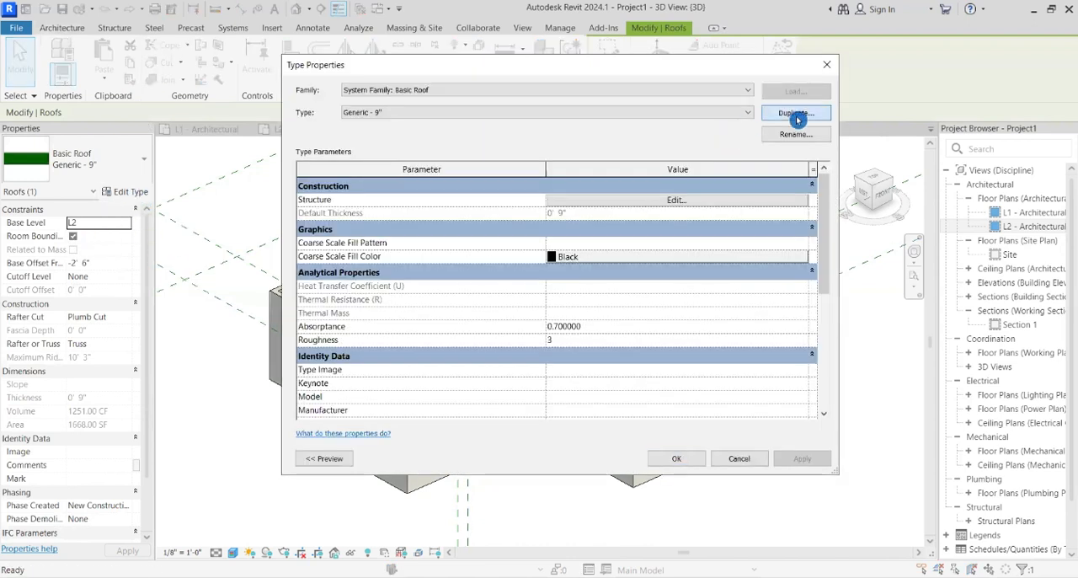
click(795, 113)
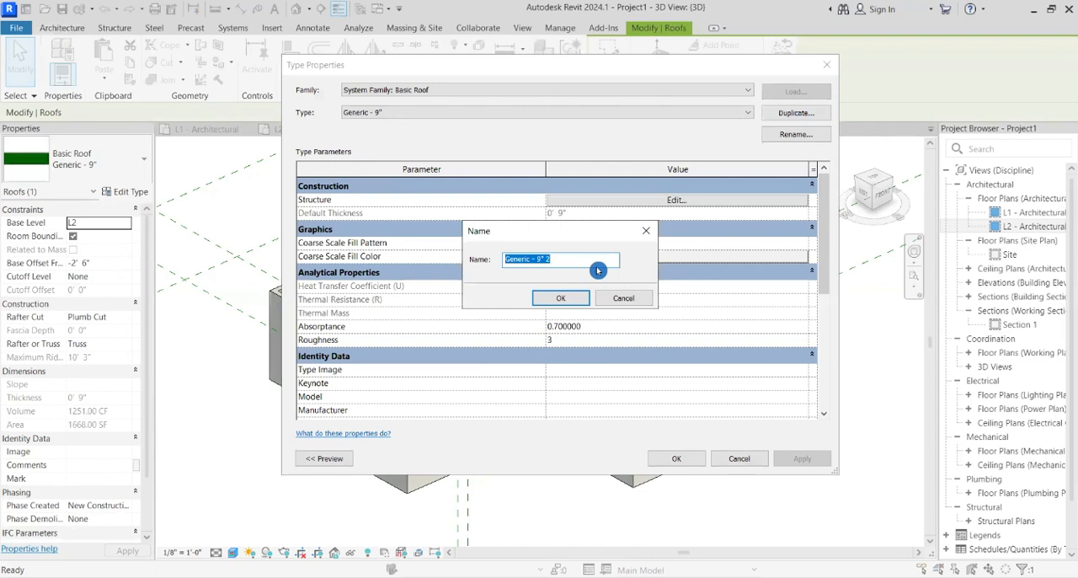
text(FI)
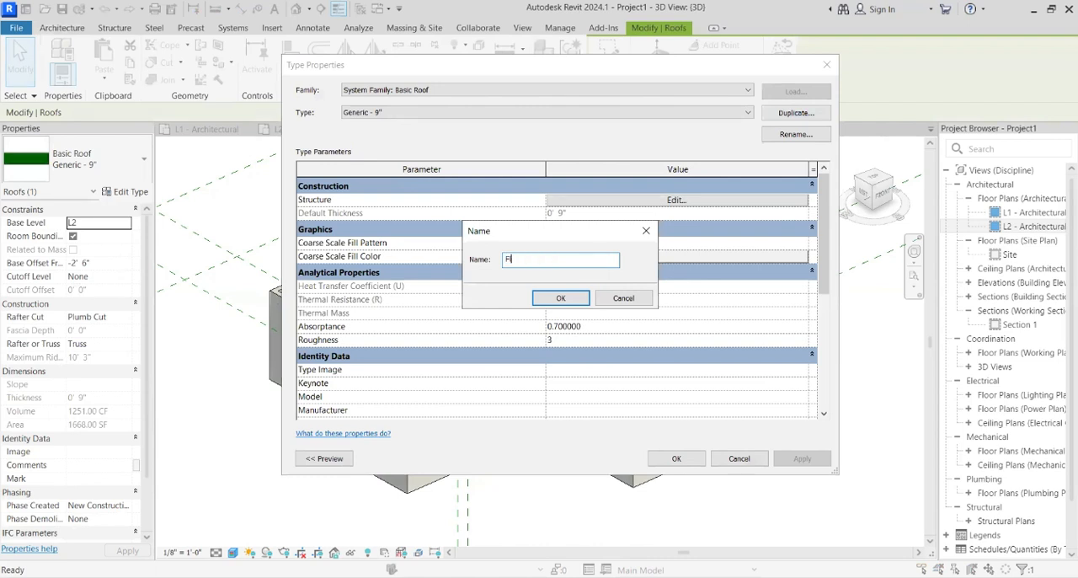
text(Flat roof samp)
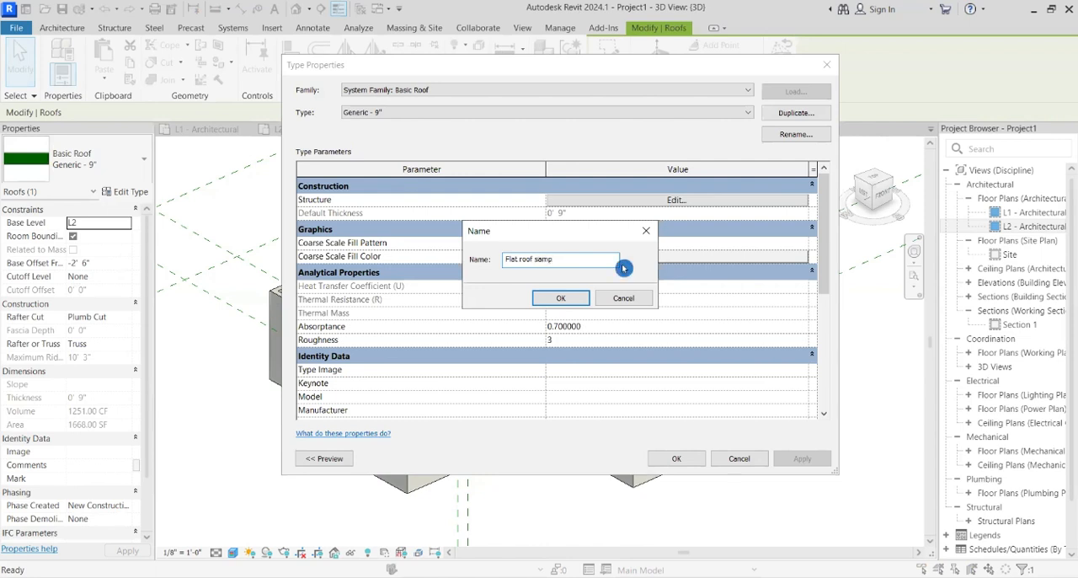
click(560, 298)
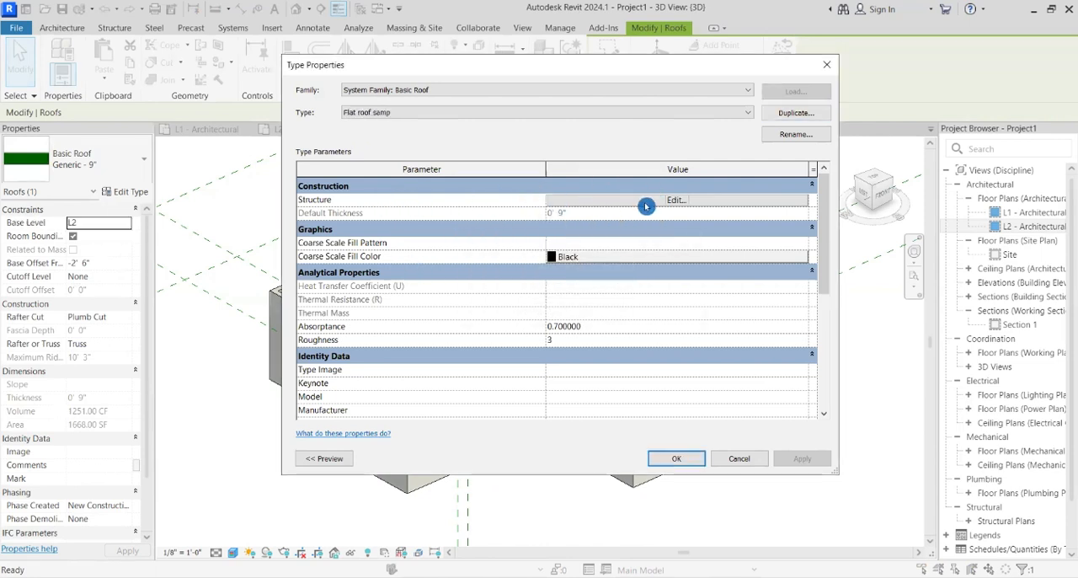
click(676, 200)
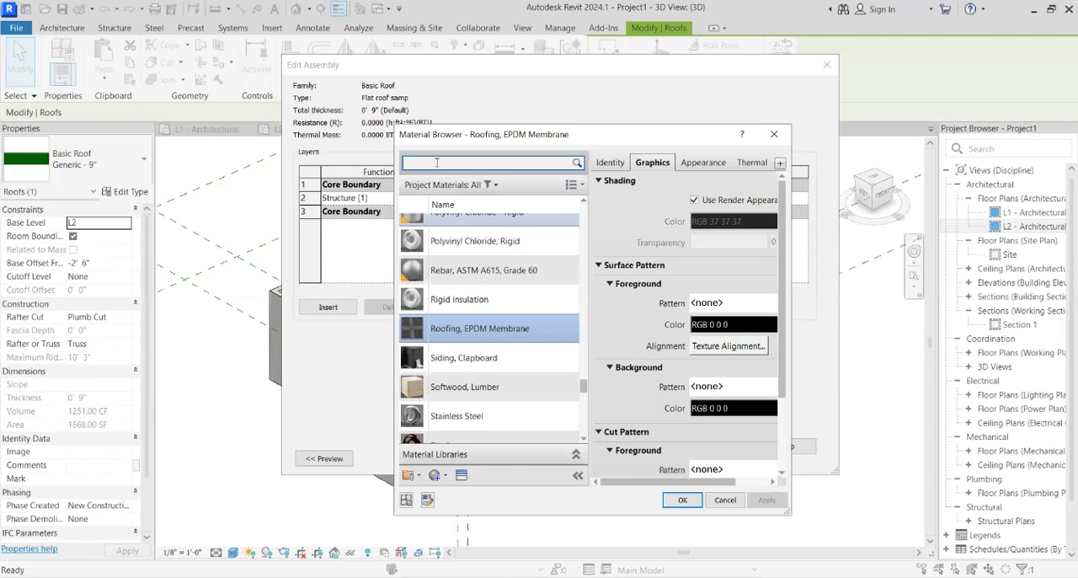
- Make the Structure [1] layer Concrete, Lightweight at 6" thick
text(concre)
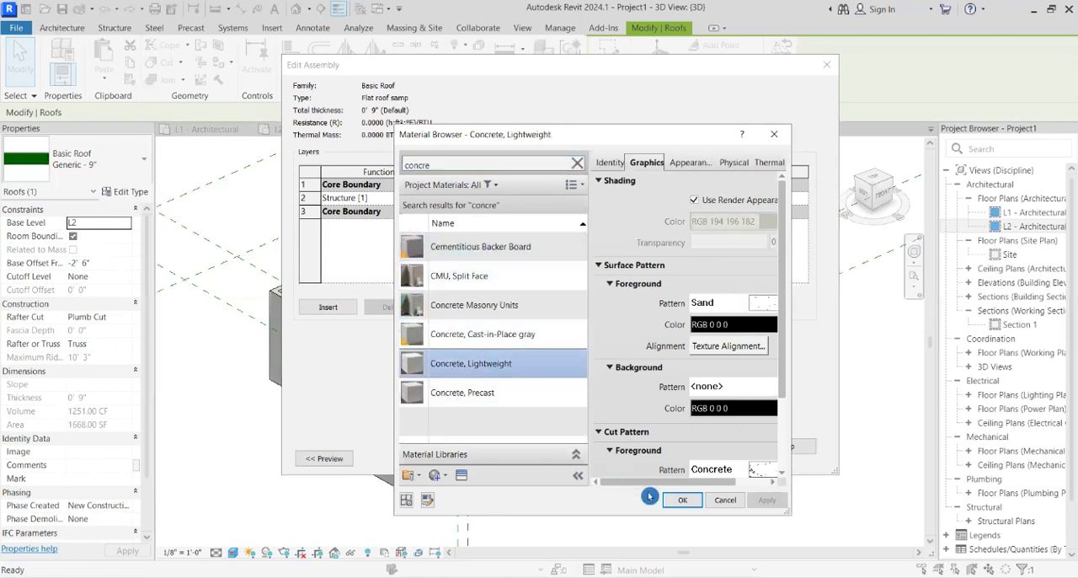
click(682, 500)
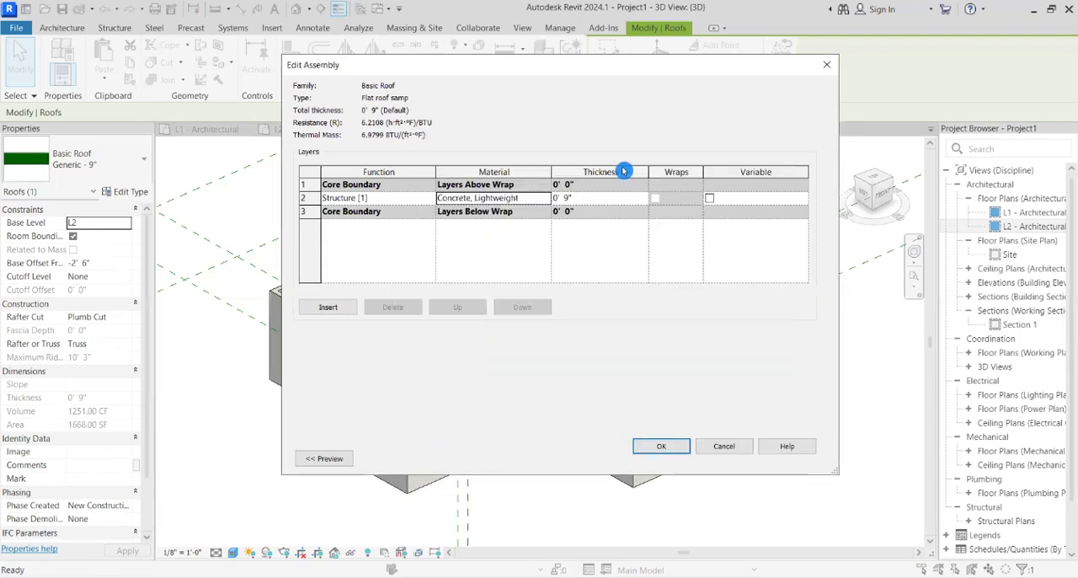
click(565, 197)
text(6)
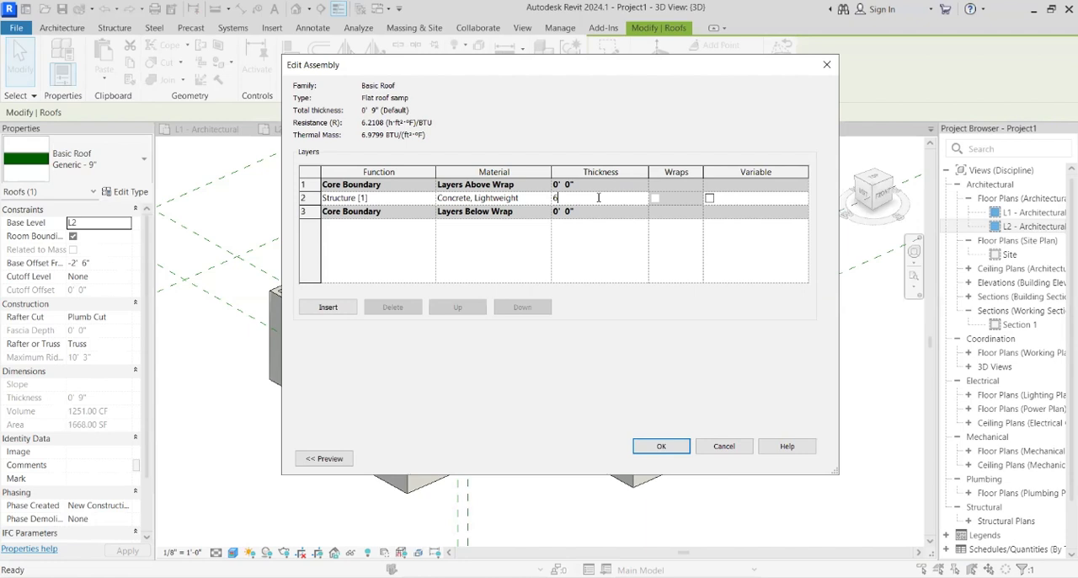
text(')
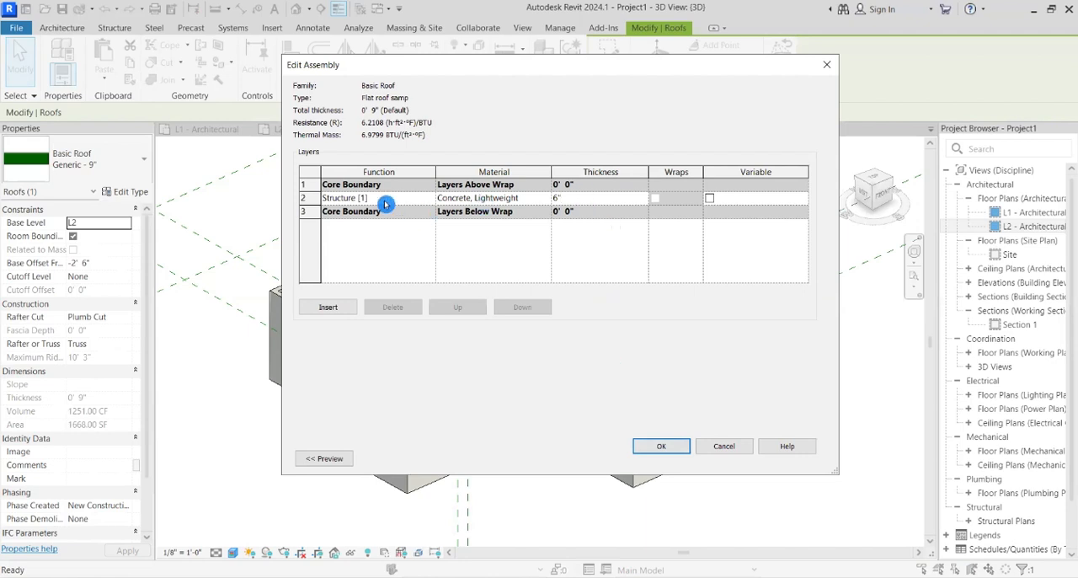
click(600, 197)
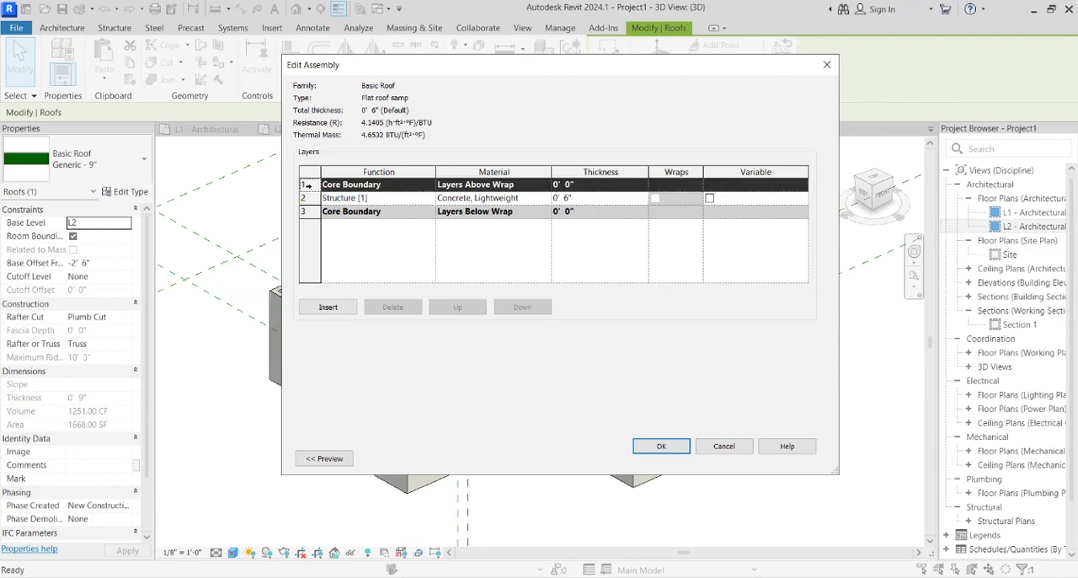
- Insert a 6" Rigid insulation Substrate [2] layer above the concrete core
click(327, 307)
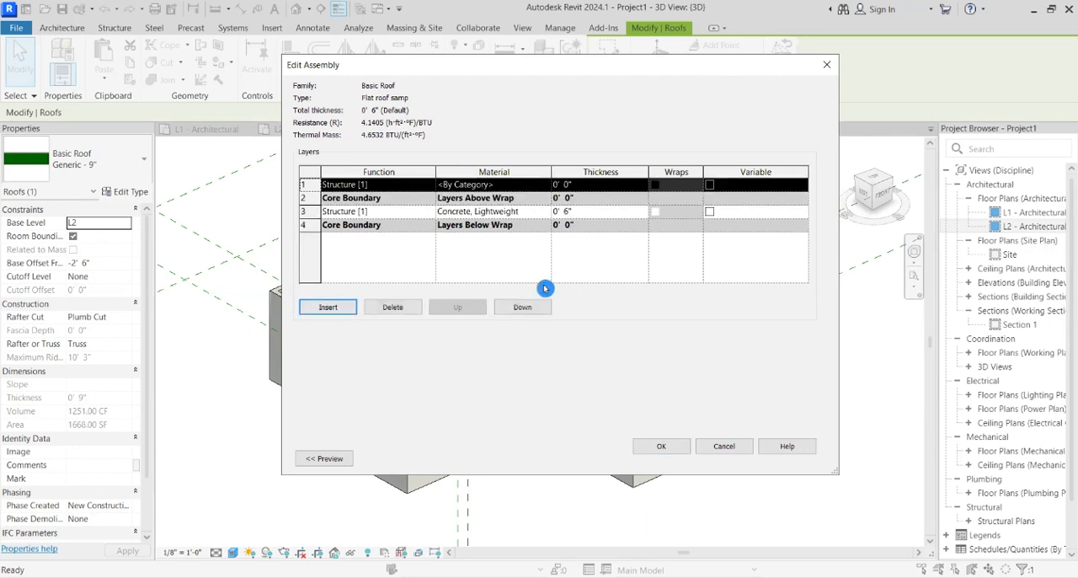
click(377, 183)
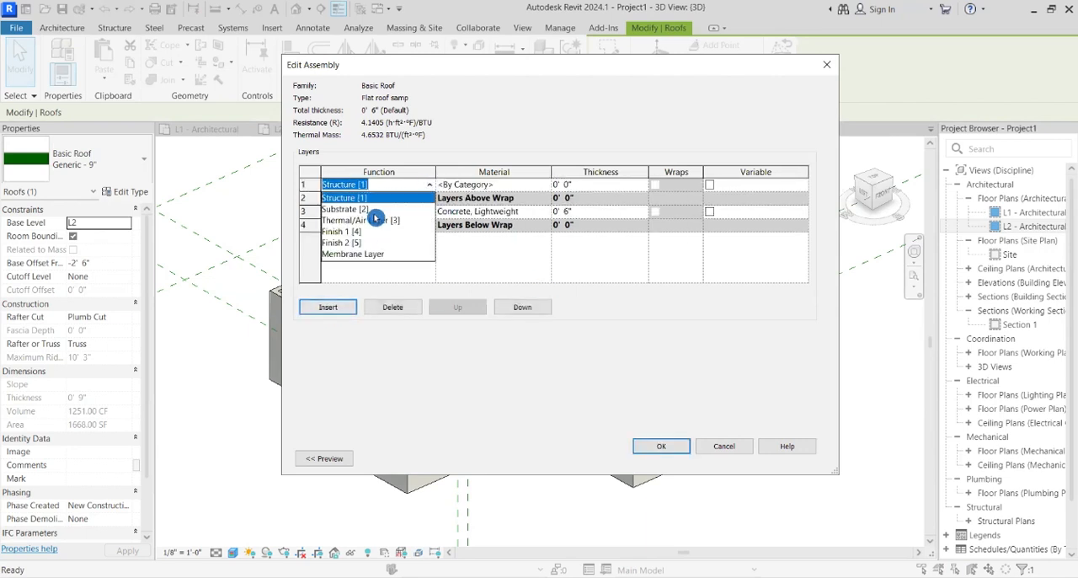
click(346, 209)
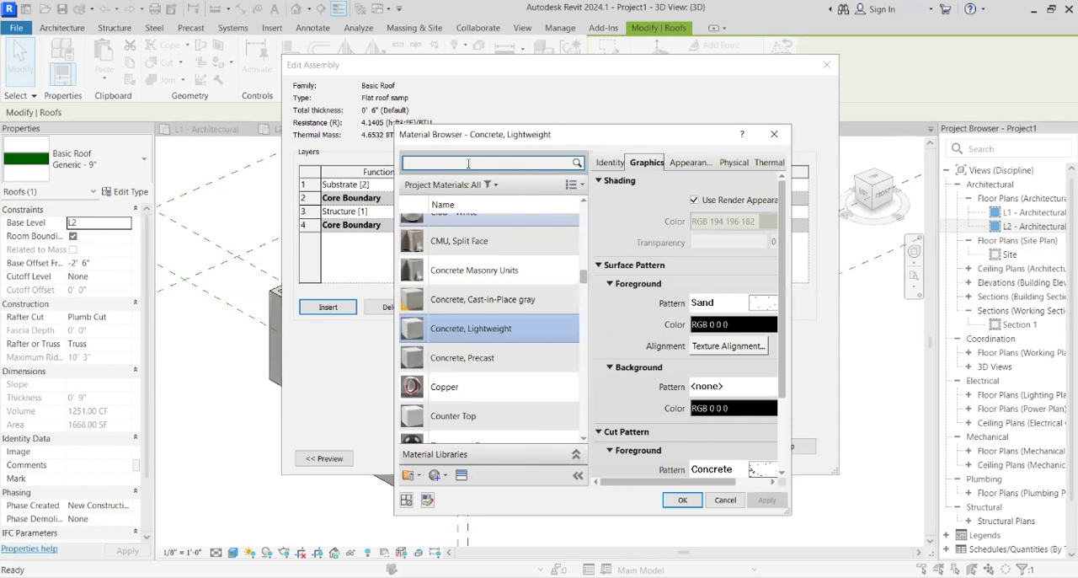
text(insu)
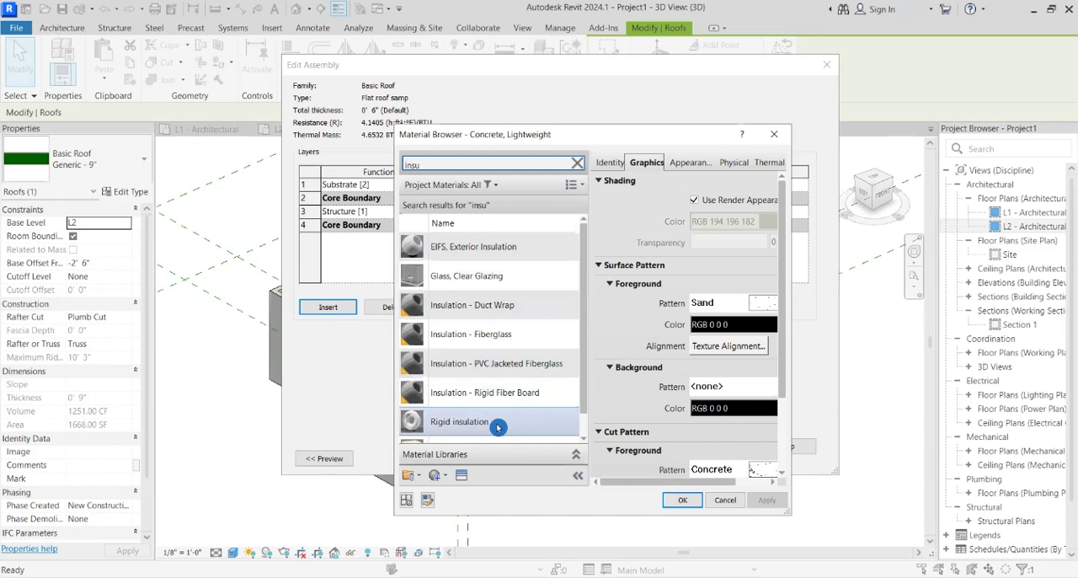
click(460, 422)
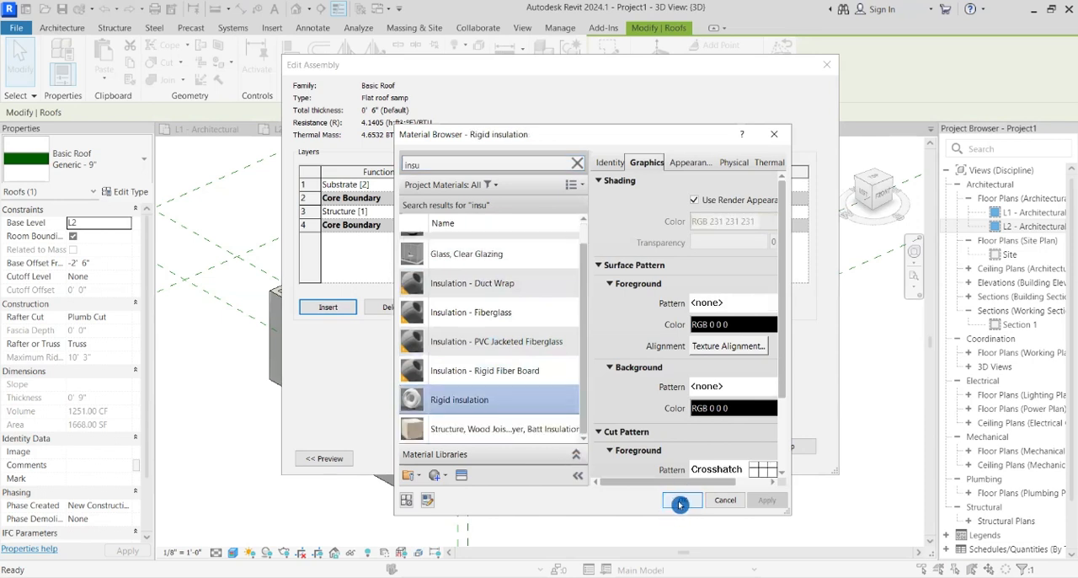
click(681, 500)
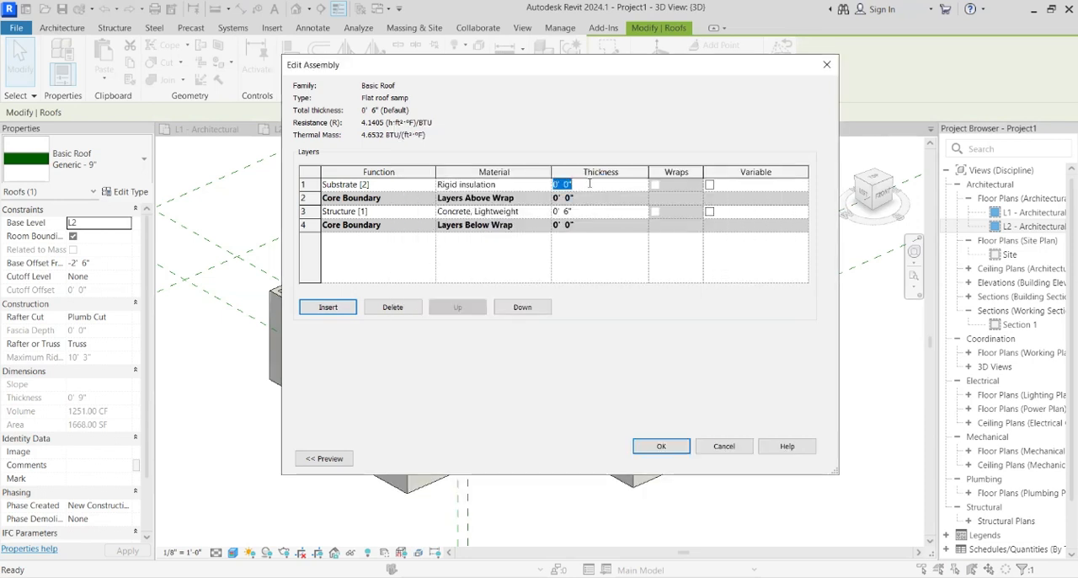
text(6)
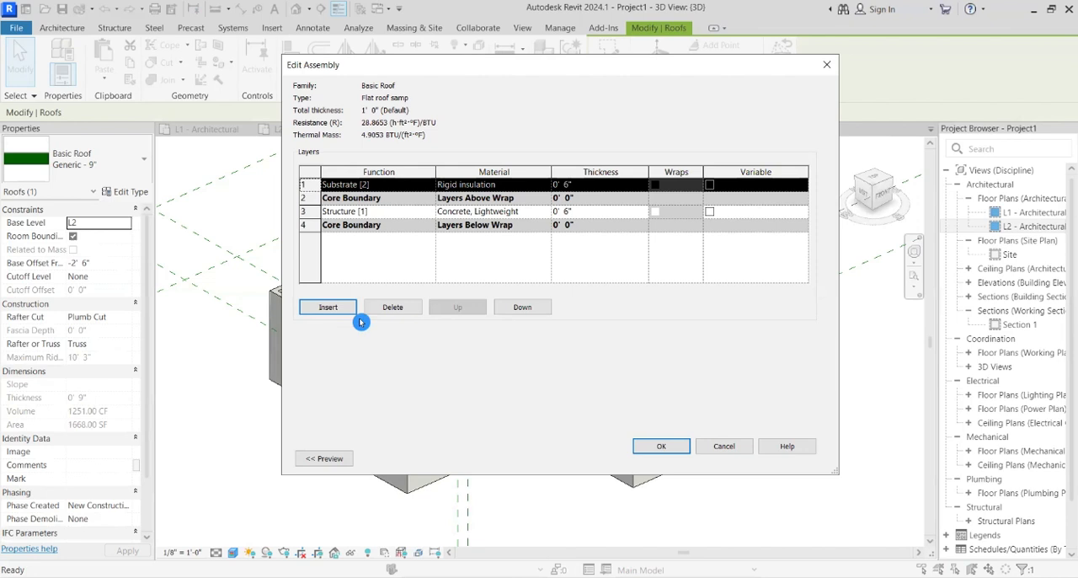
click(328, 307)
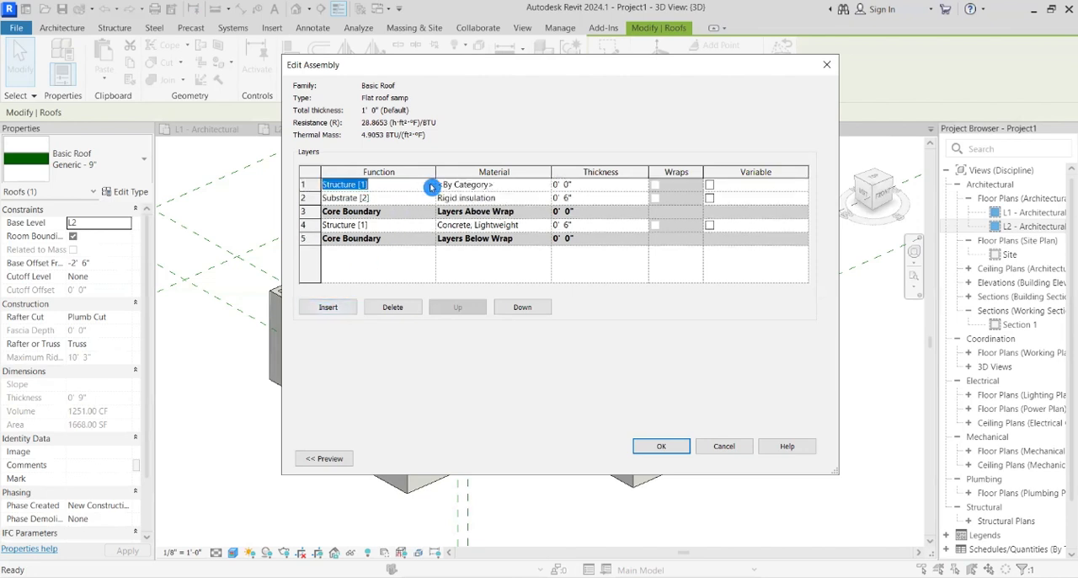
- Add a 1/4" Roofing, EPDM Membrane Finish 1 [4] top layer and apply the type changes
click(428, 183)
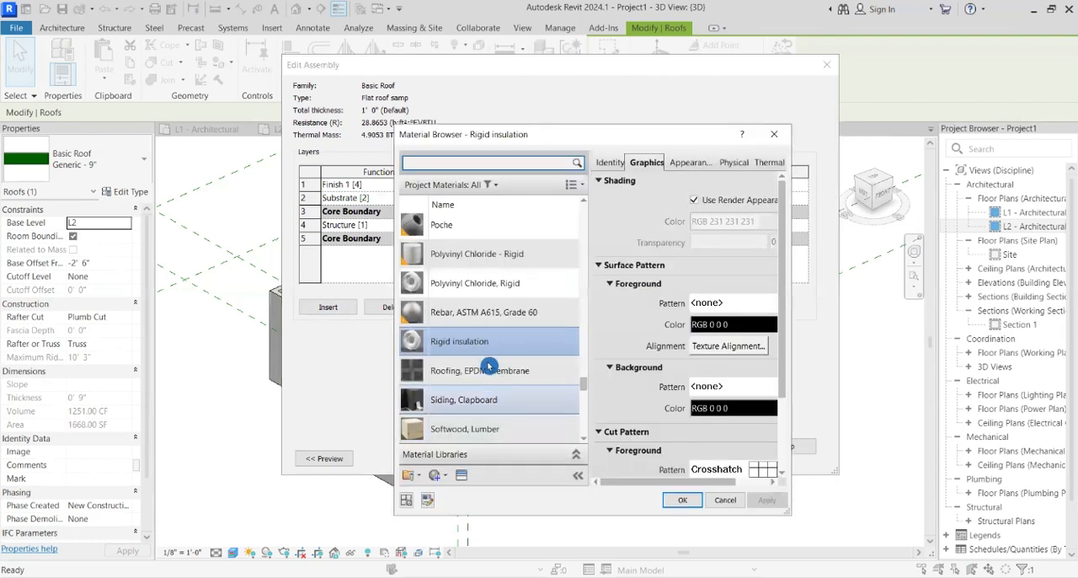
click(480, 370)
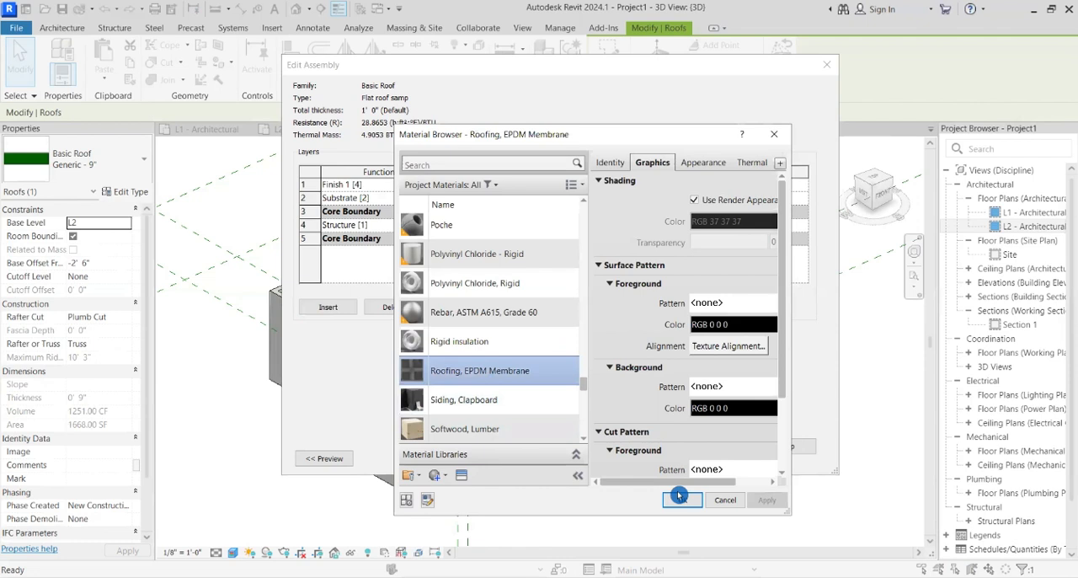
click(683, 500)
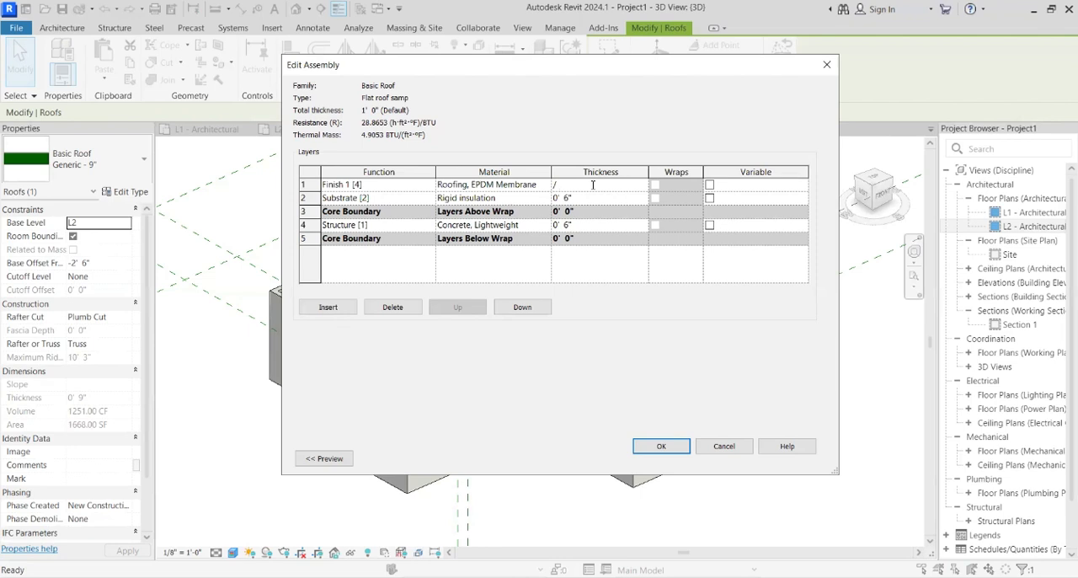
text(1)
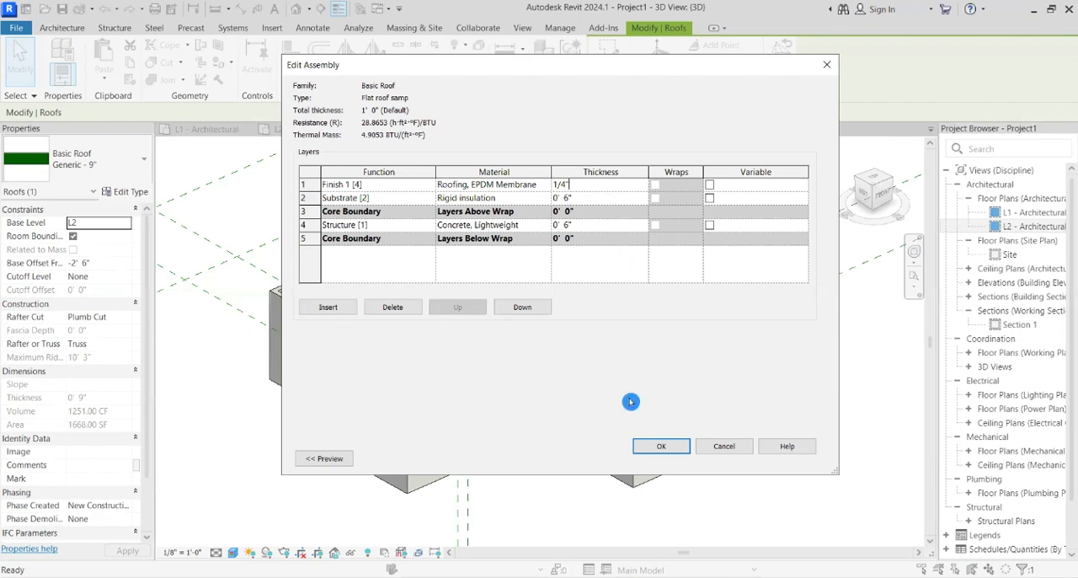
click(661, 446)
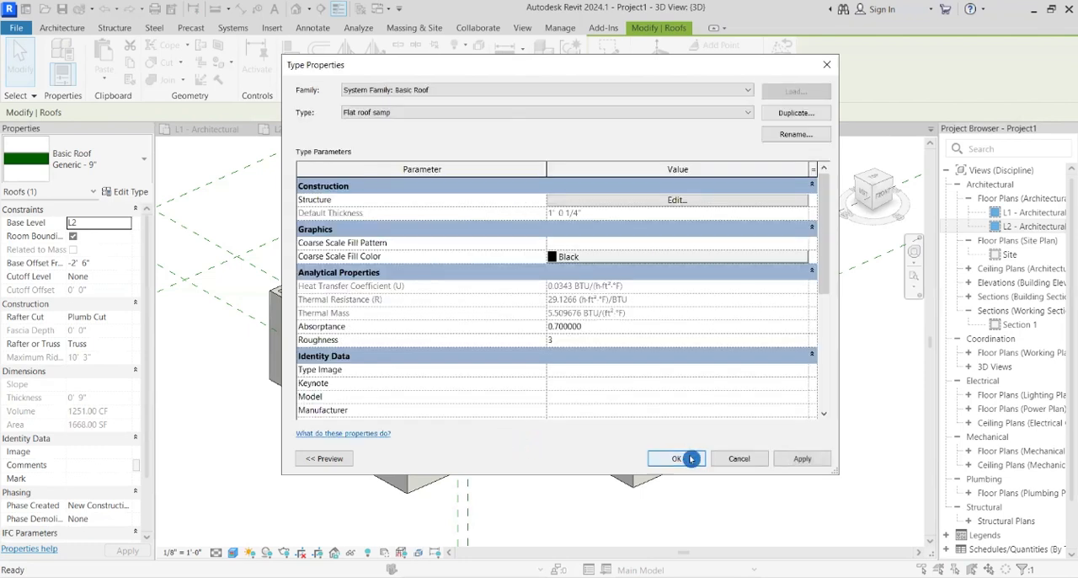
click(674, 459)
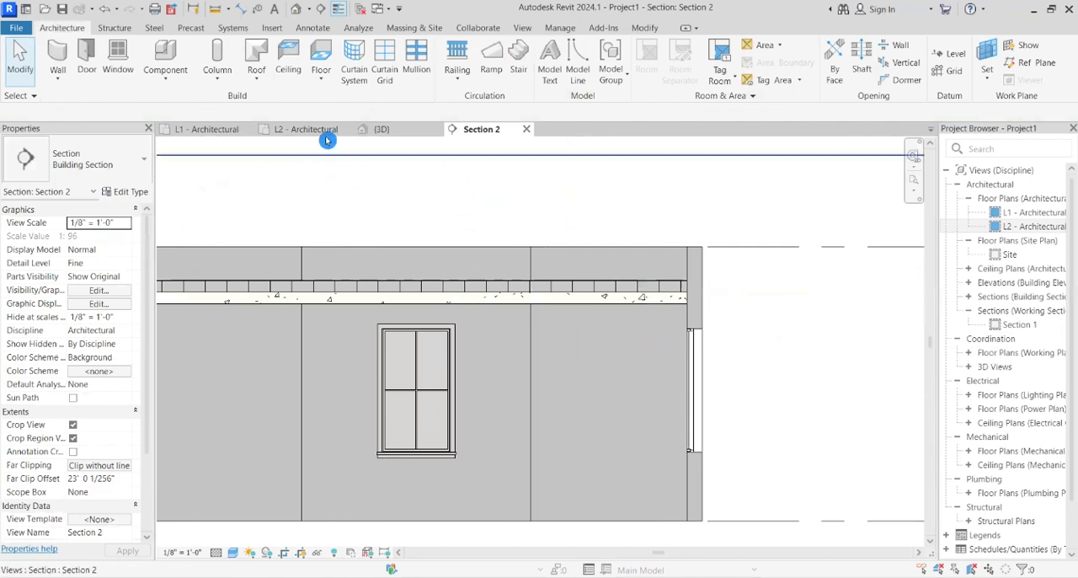
- Draw a split line across the middle of the roof in the L2 plan and review it in 3D
click(305, 129)
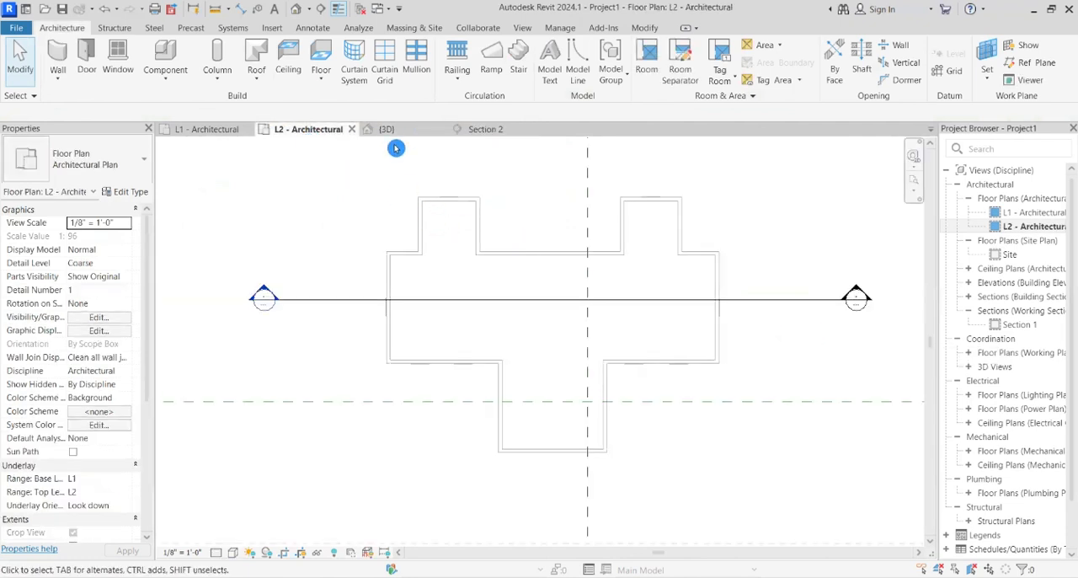
click(386, 129)
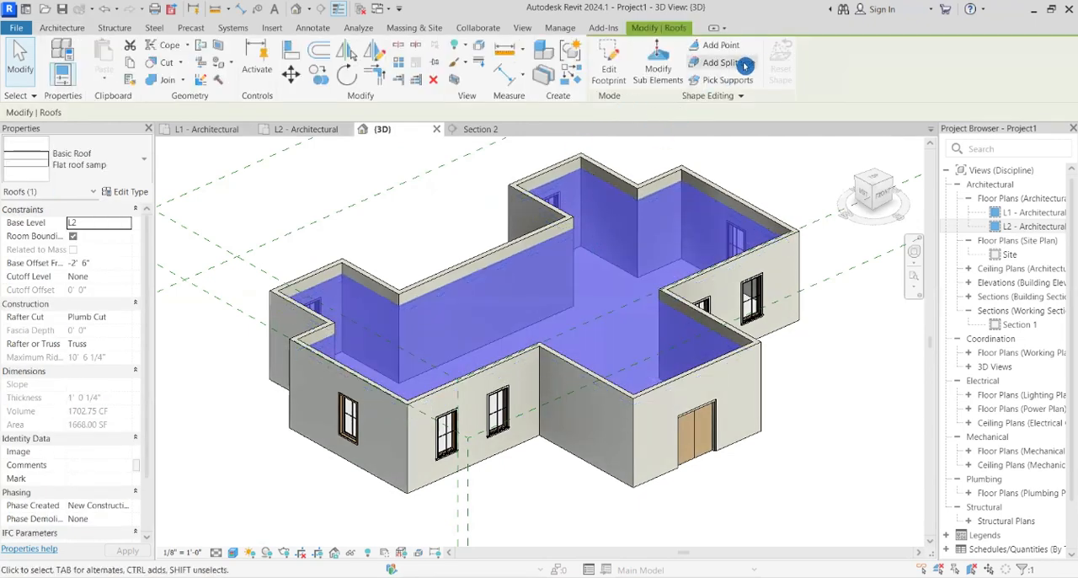
click(726, 62)
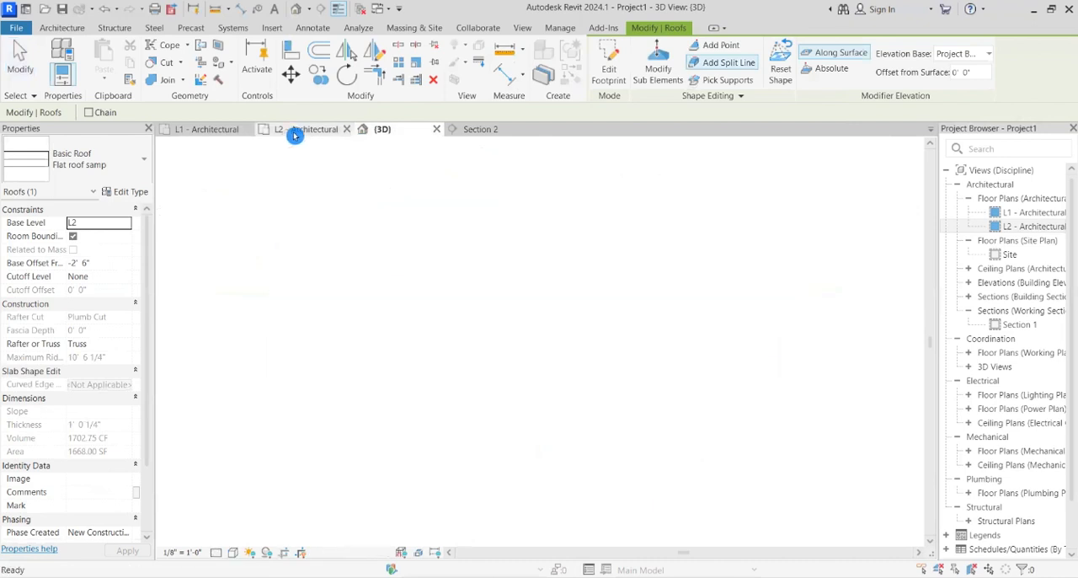
click(307, 129)
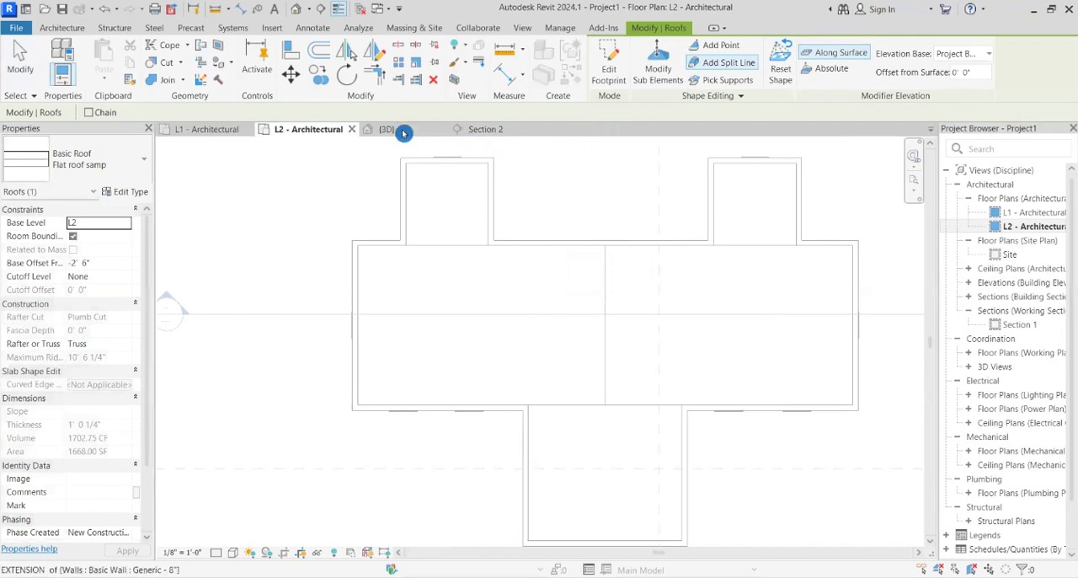
click(385, 129)
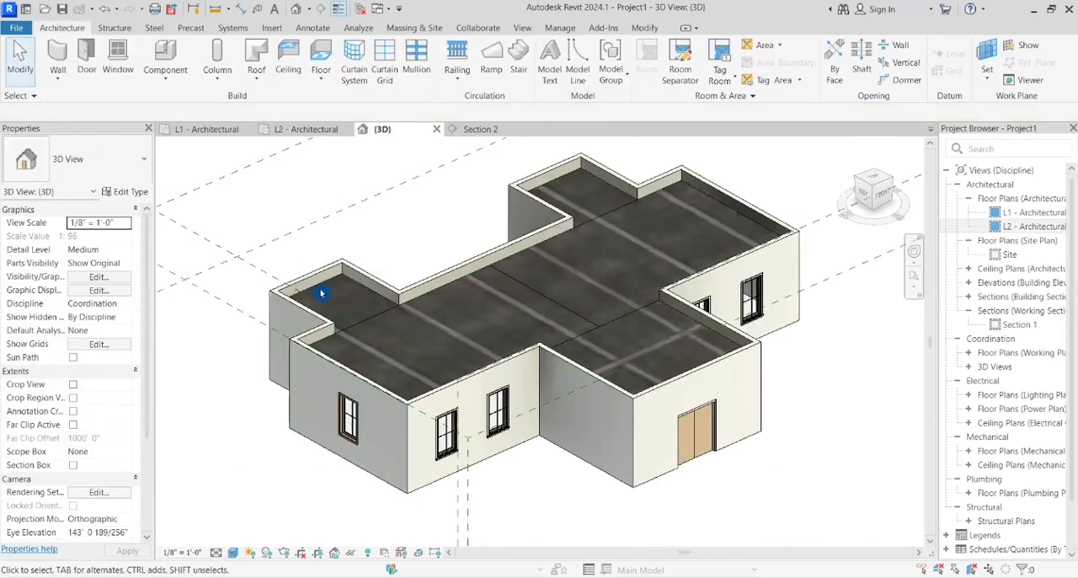
- Draw diagonal split lines across the L2 roof wings, then select the roof in 3D
click(307, 129)
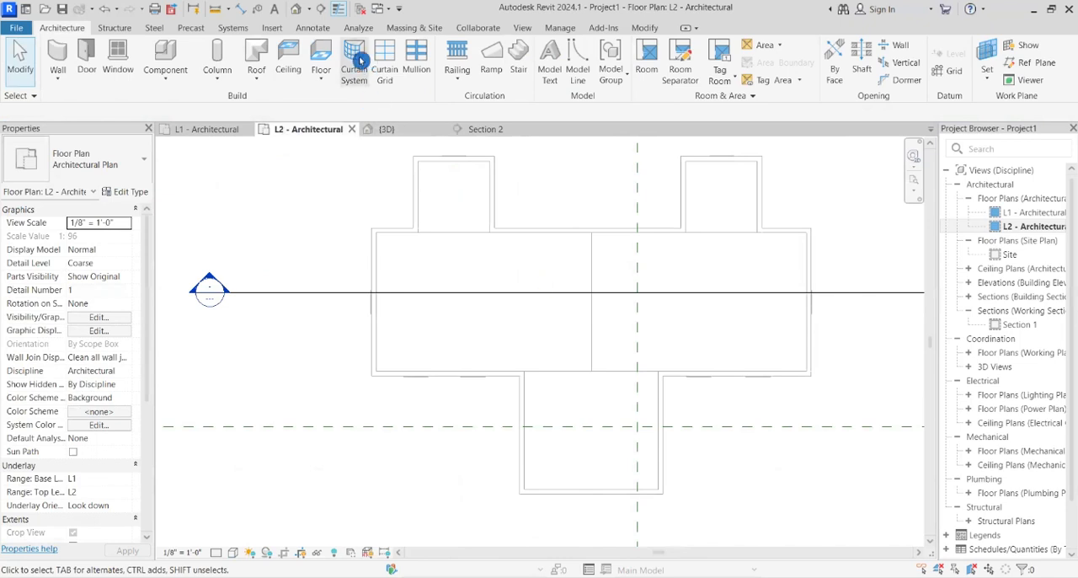
mouse_move(354, 59)
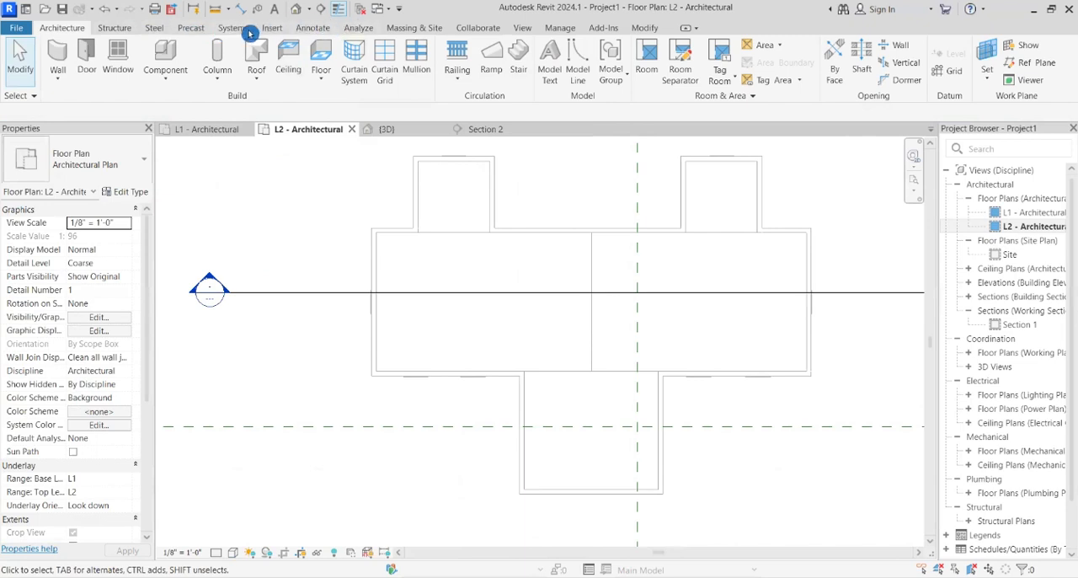
mouse_move(524, 68)
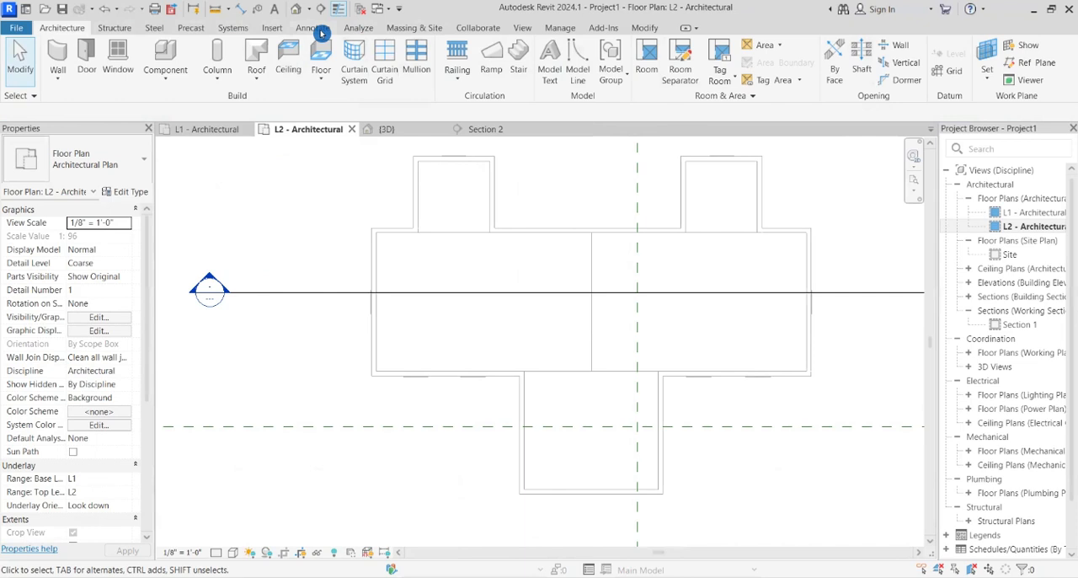
click(312, 28)
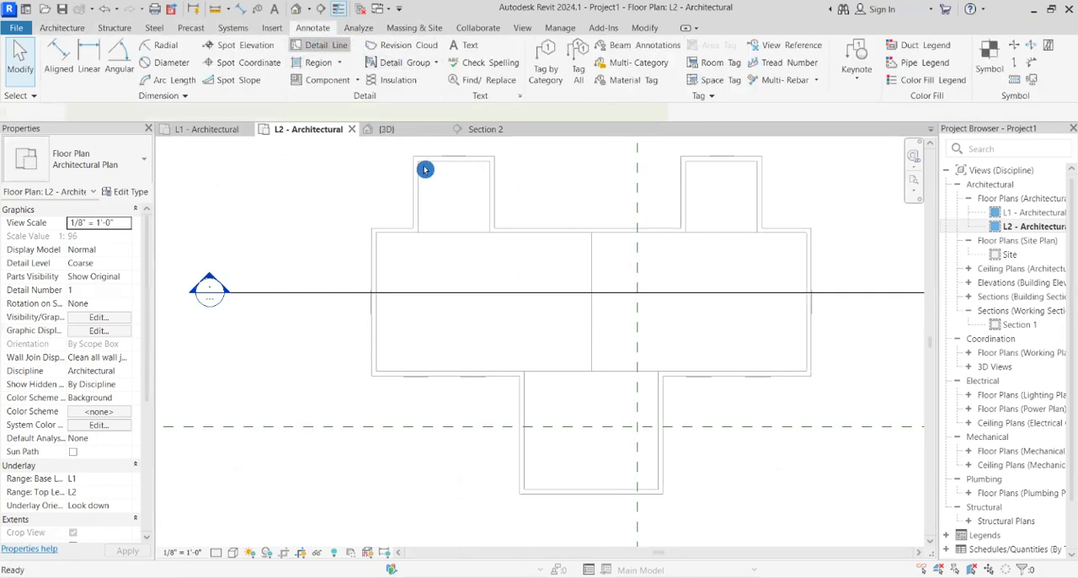
click(330, 44)
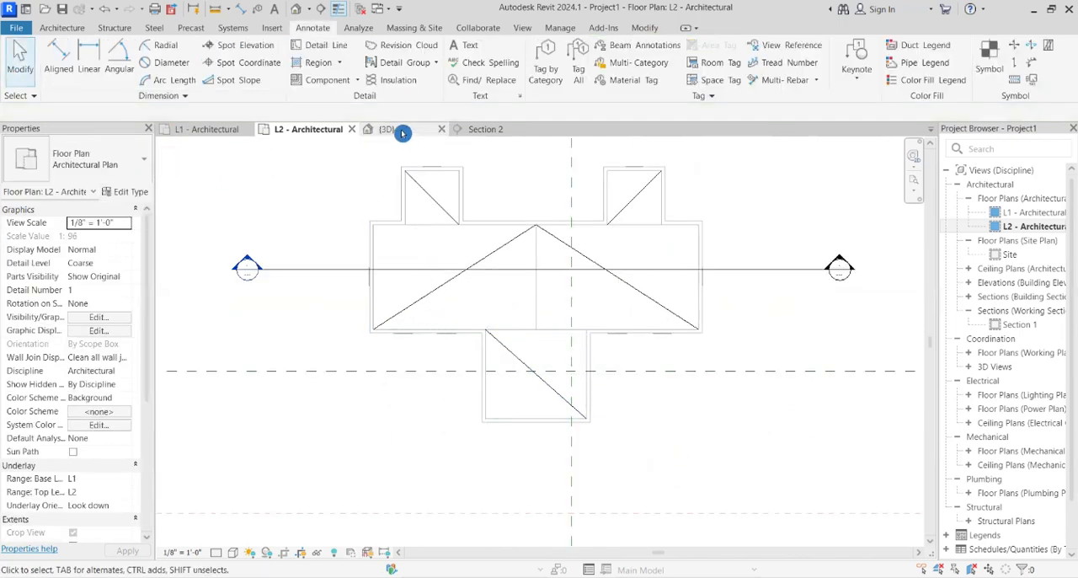
click(381, 129)
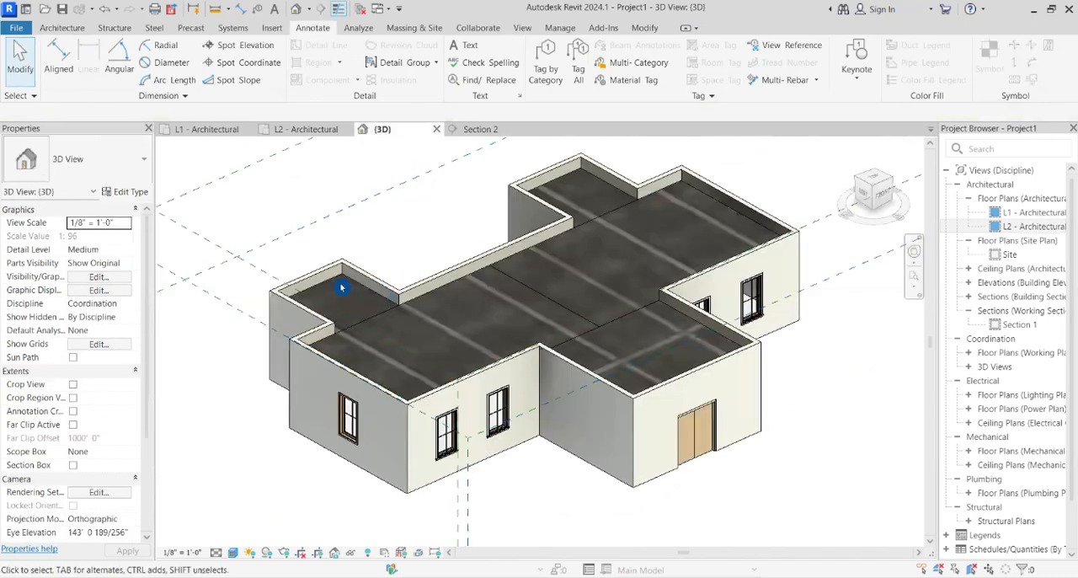
click(341, 288)
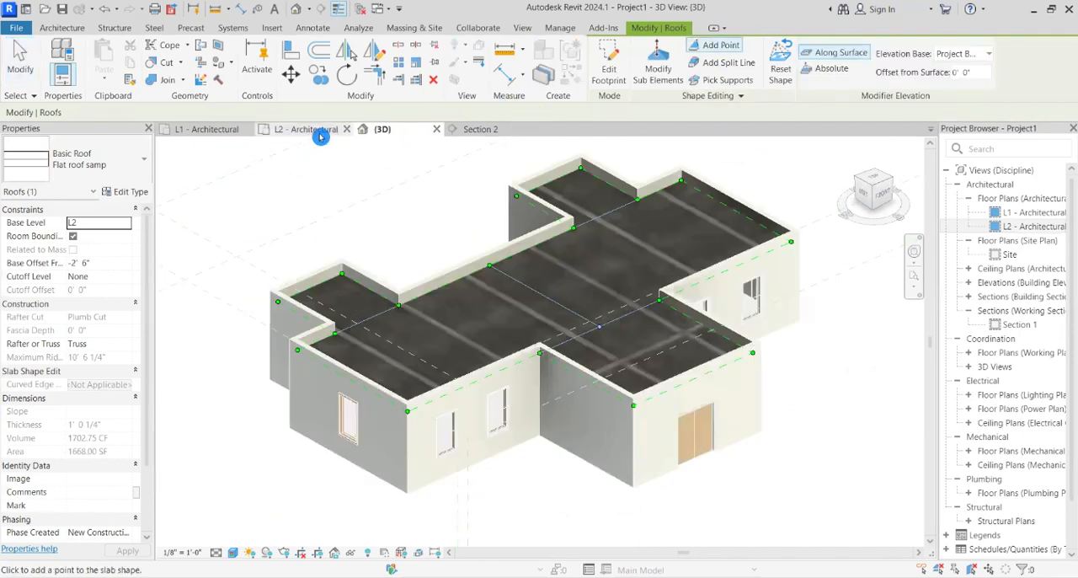
click(303, 129)
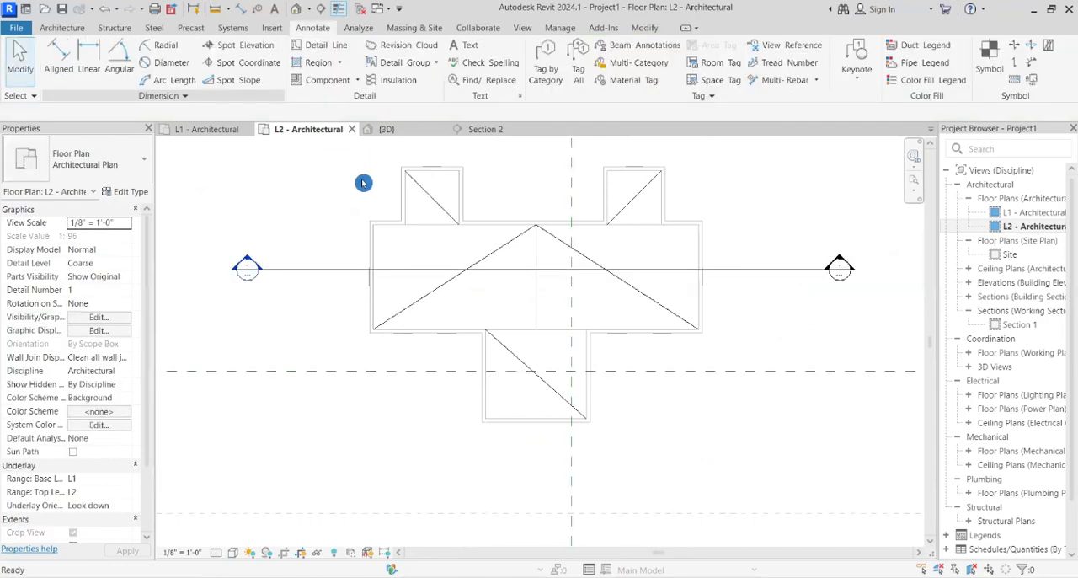
click(382, 129)
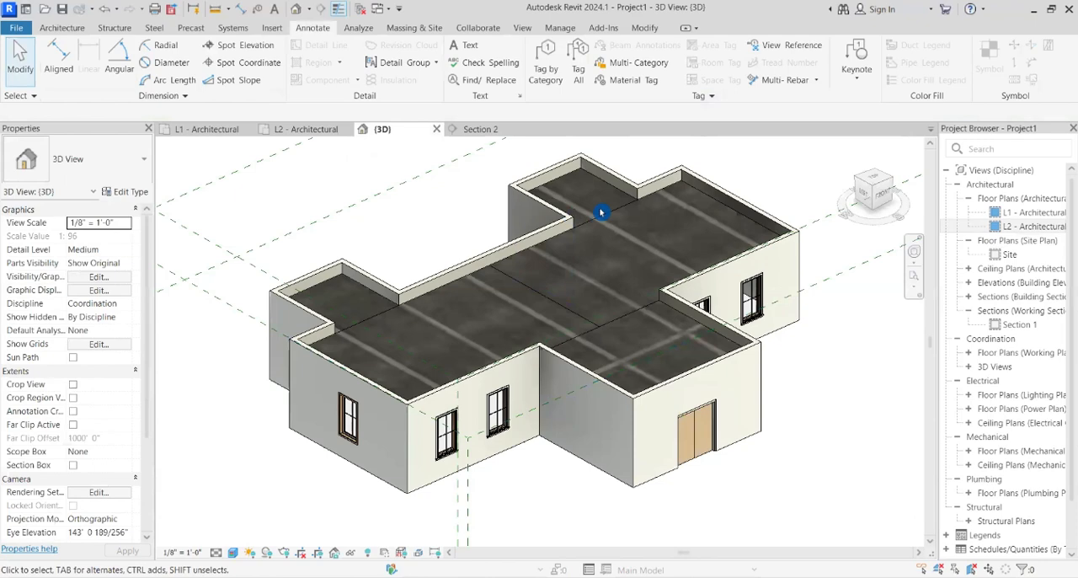
click(601, 211)
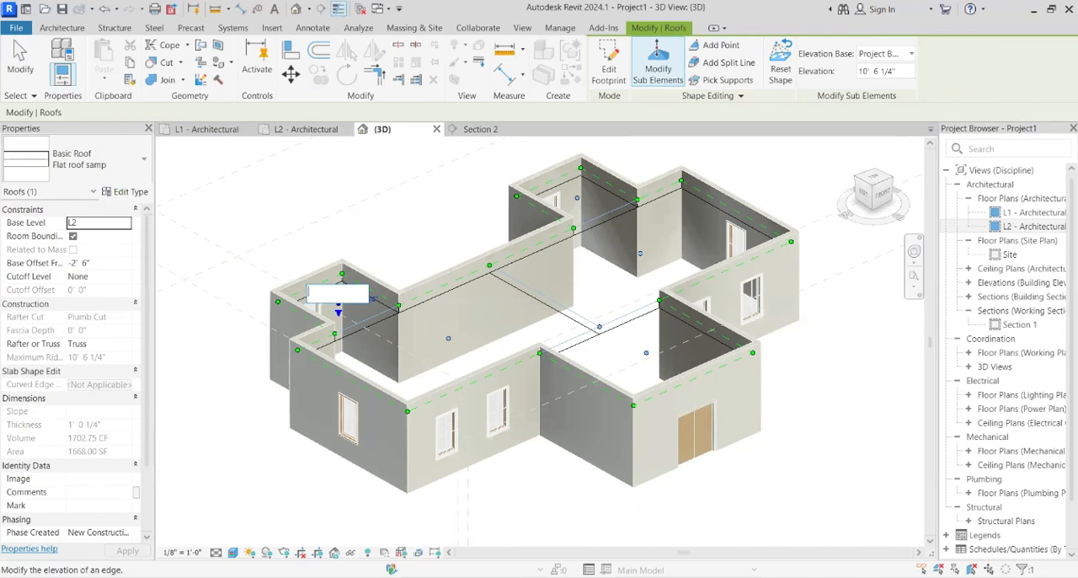
- Lower each interior drain point on the roof to an elevation of 10' 3"
text(10)
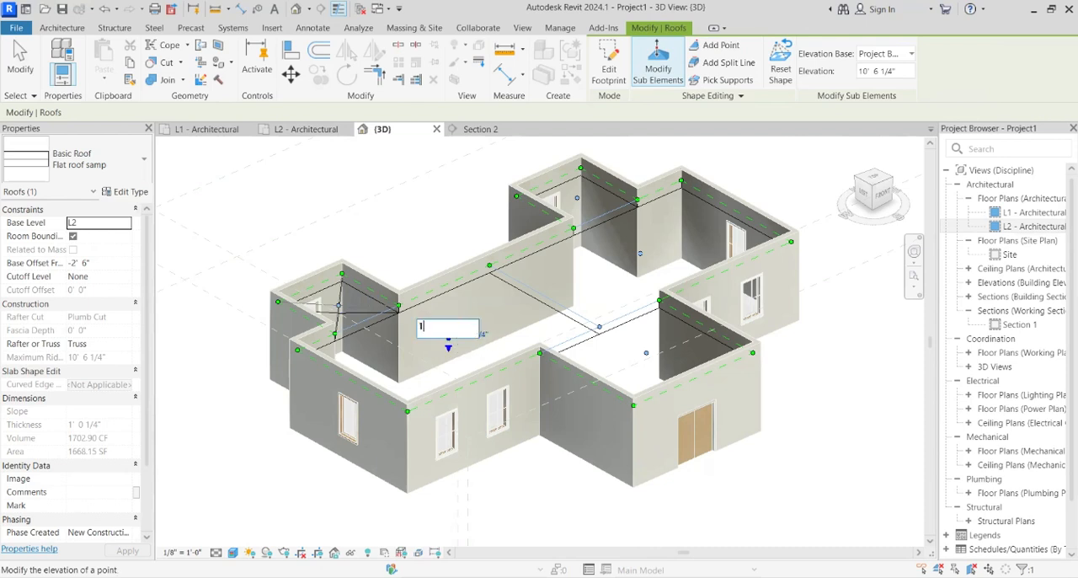
text(10'3)
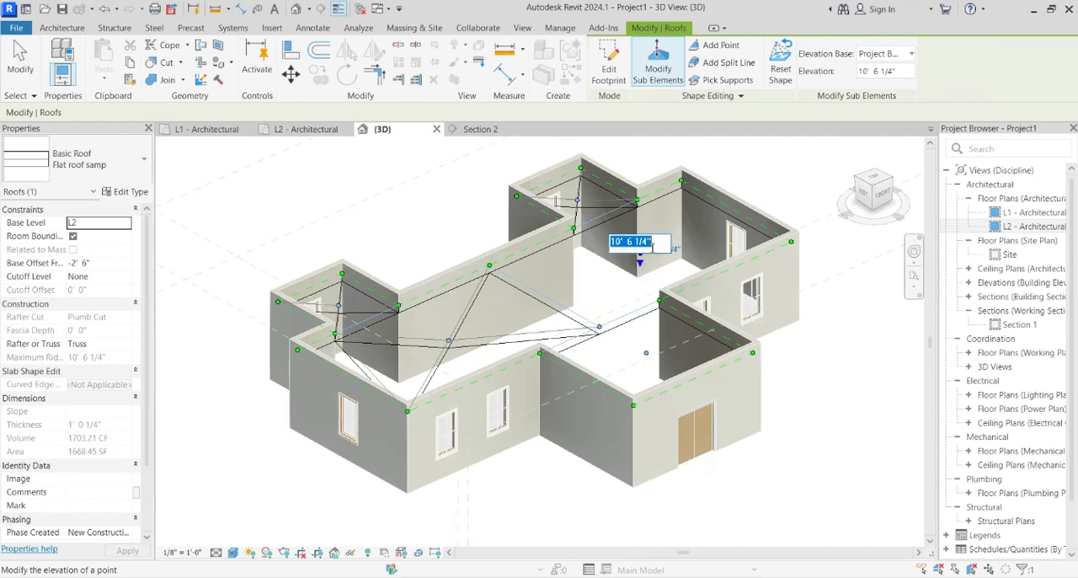
text(10'3)
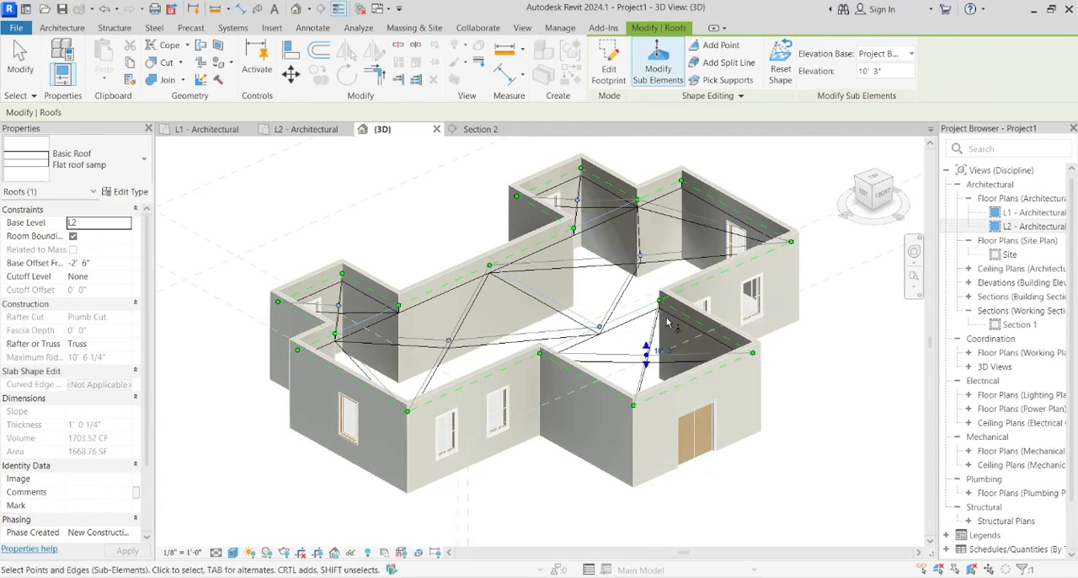
click(308, 129)
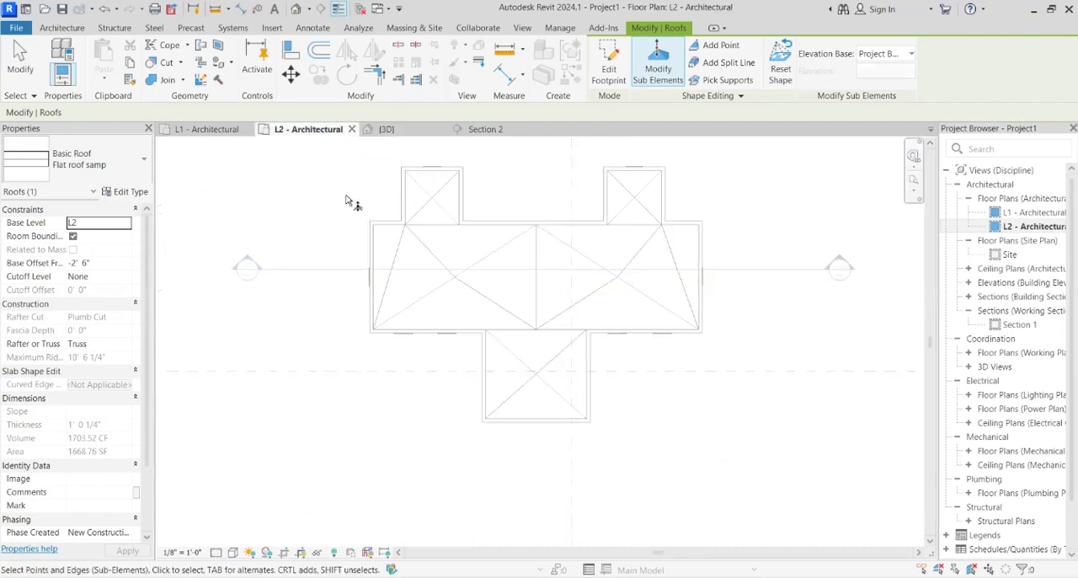
- Show the roof in Section 2, select it, and open its type properties
click(482, 129)
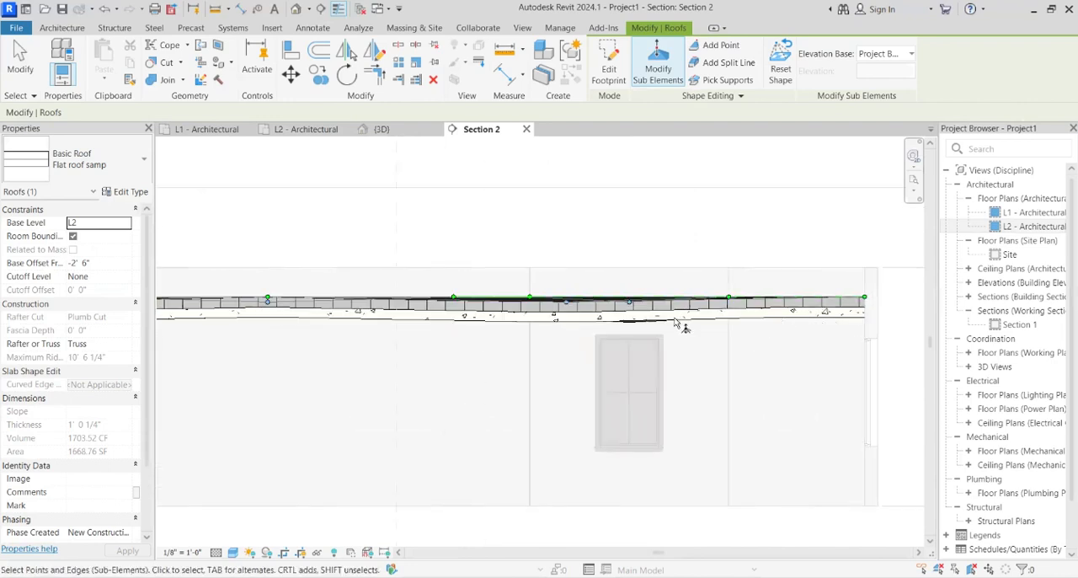
mouse_move(830, 325)
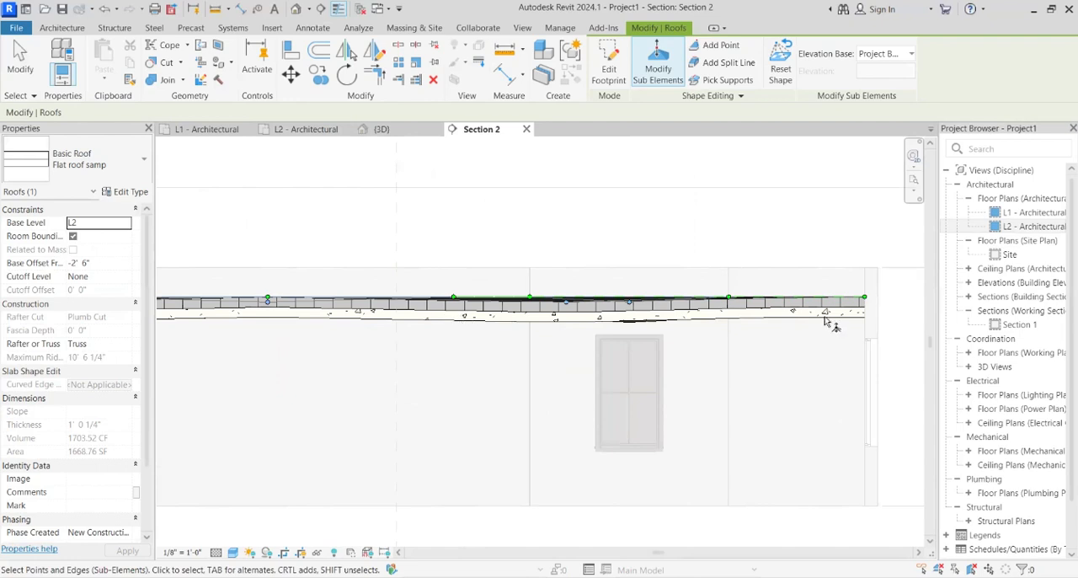
mouse_move(426, 263)
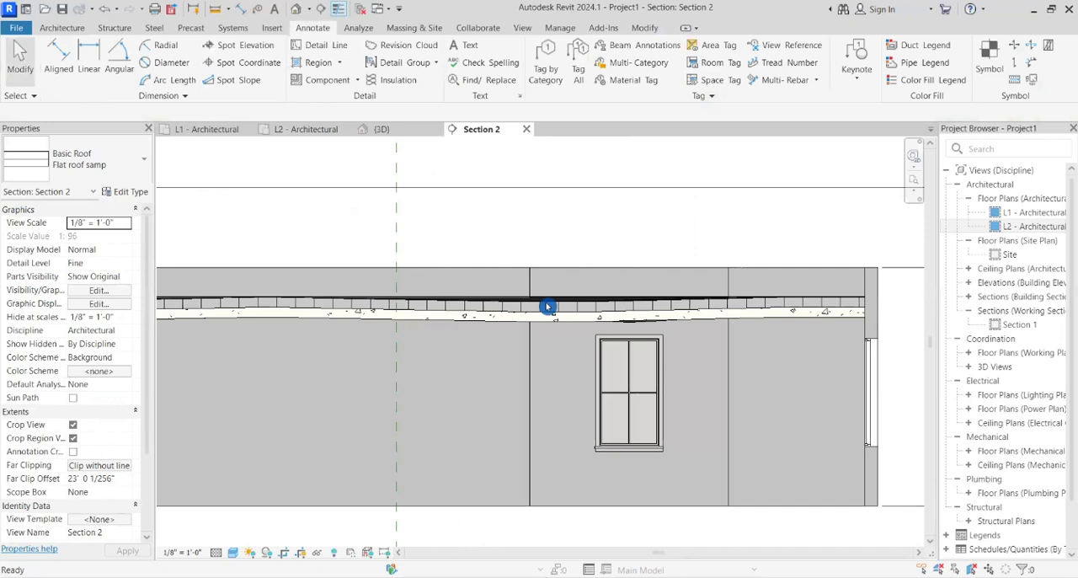
click(548, 307)
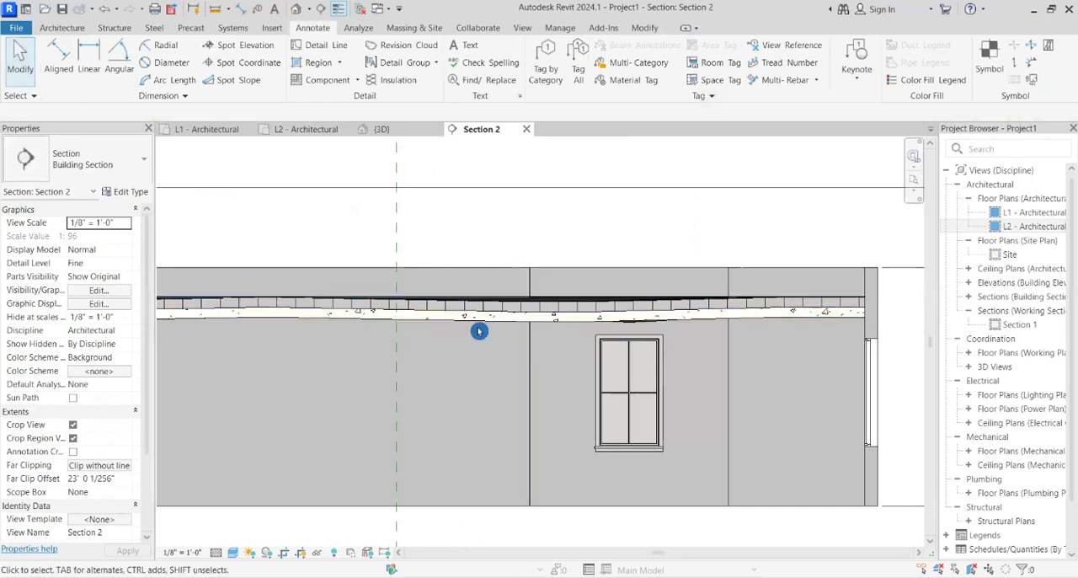
click(627, 392)
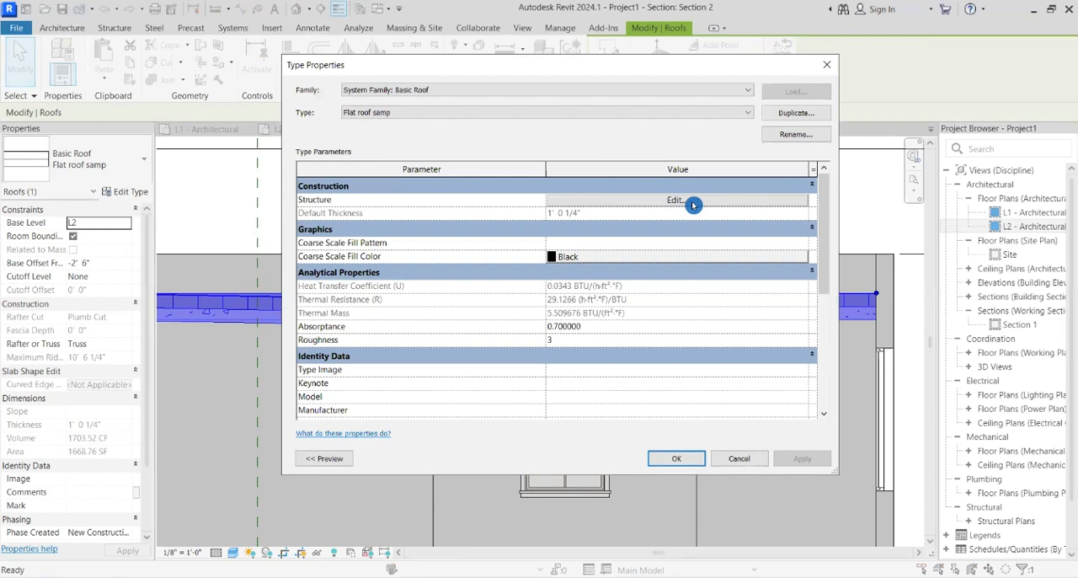
- Set the roof type's Rigid insulation layer to Variable thickness and apply the change
click(677, 200)
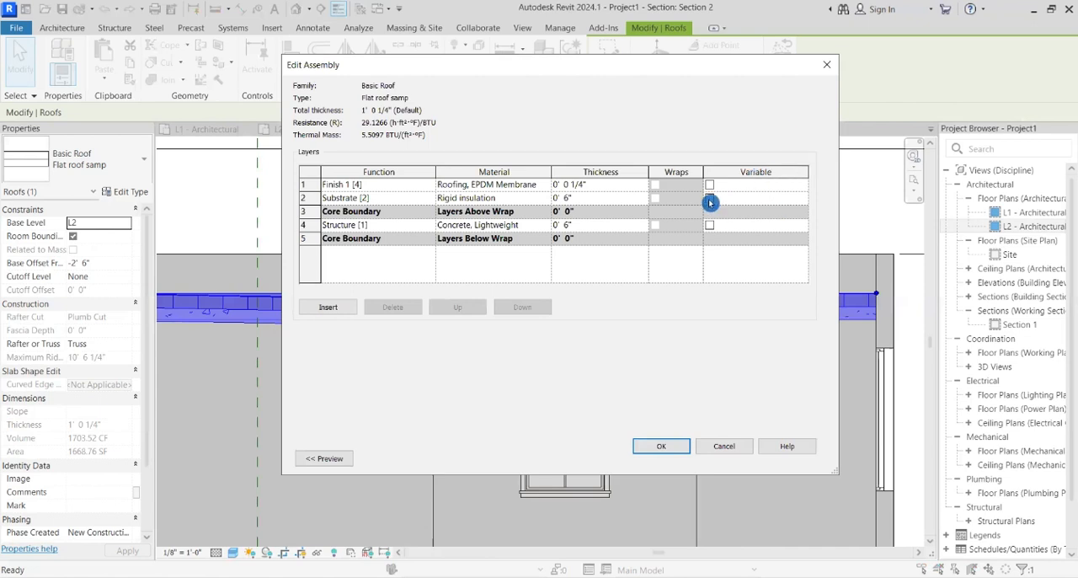
click(709, 198)
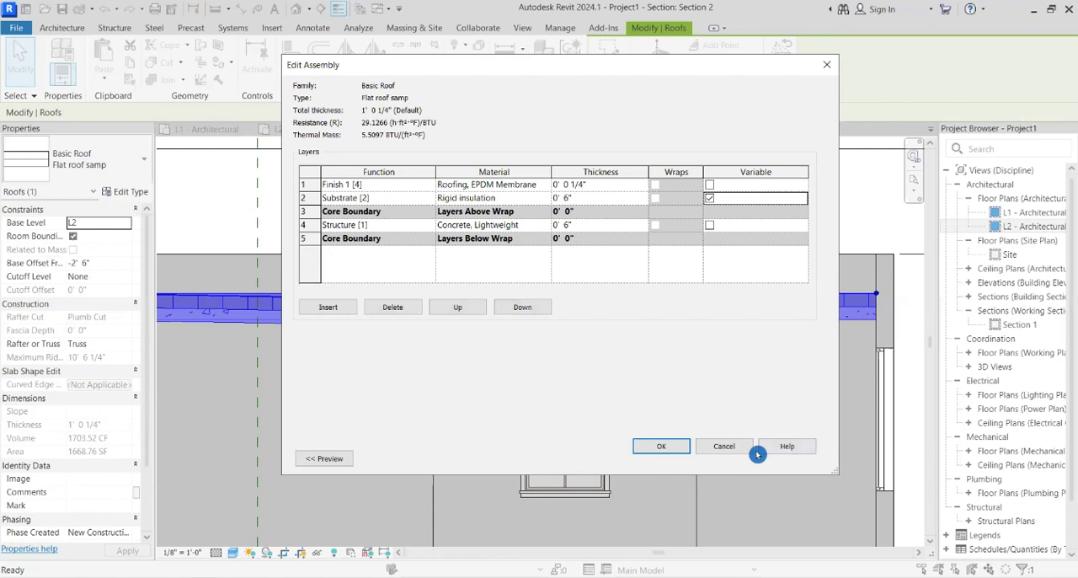
click(661, 445)
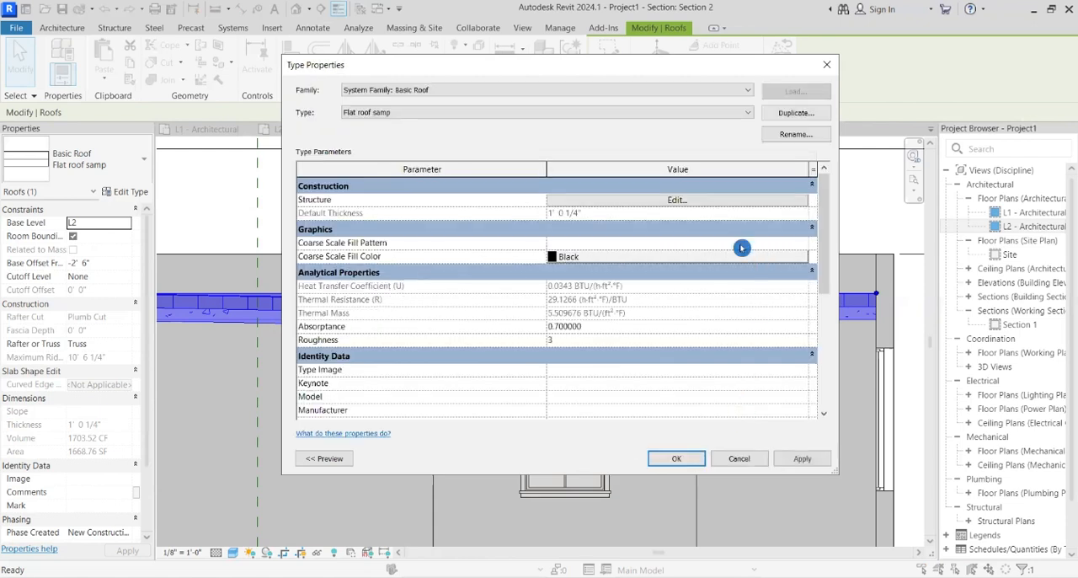
click(676, 458)
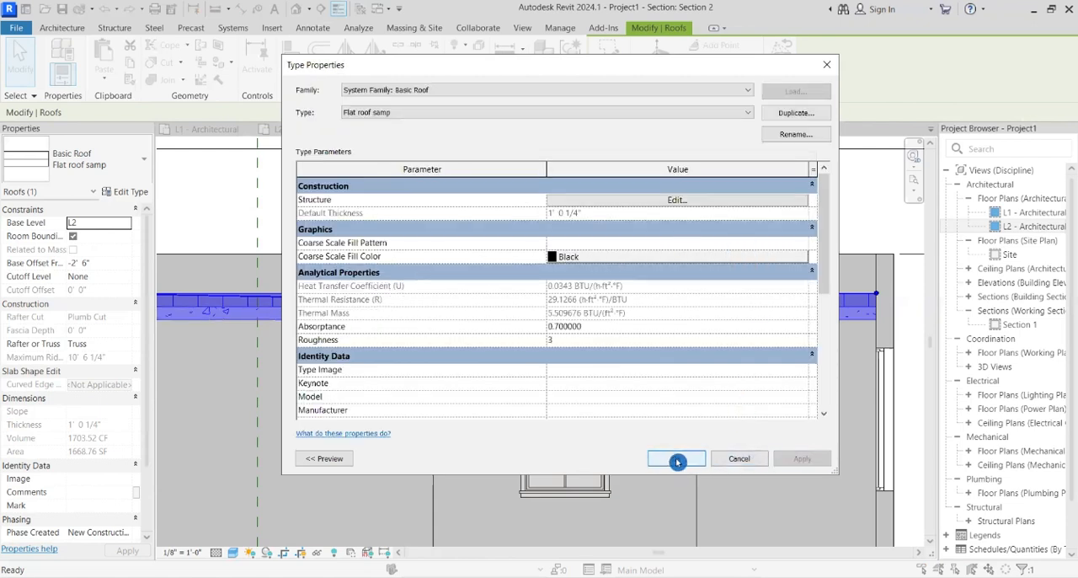
click(676, 458)
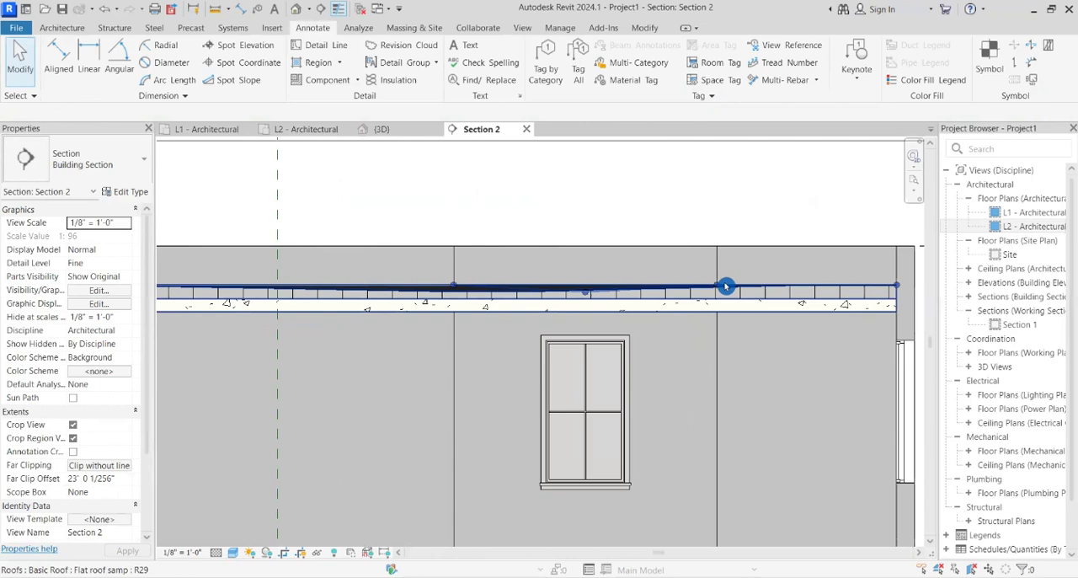
- Select the roof in the 3D view and orbit to inspect its crease lines
click(381, 129)
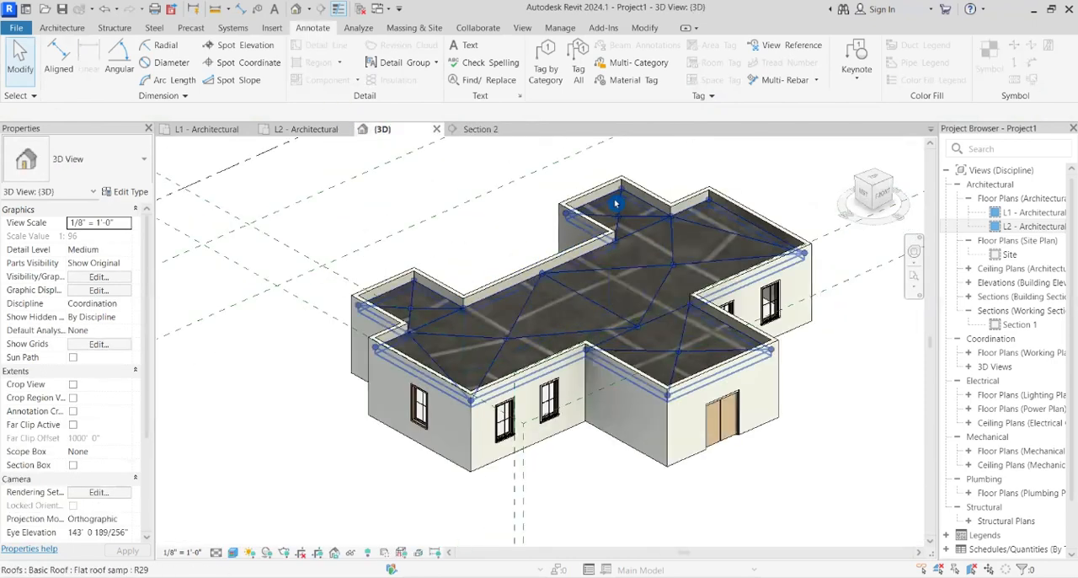
click(615, 202)
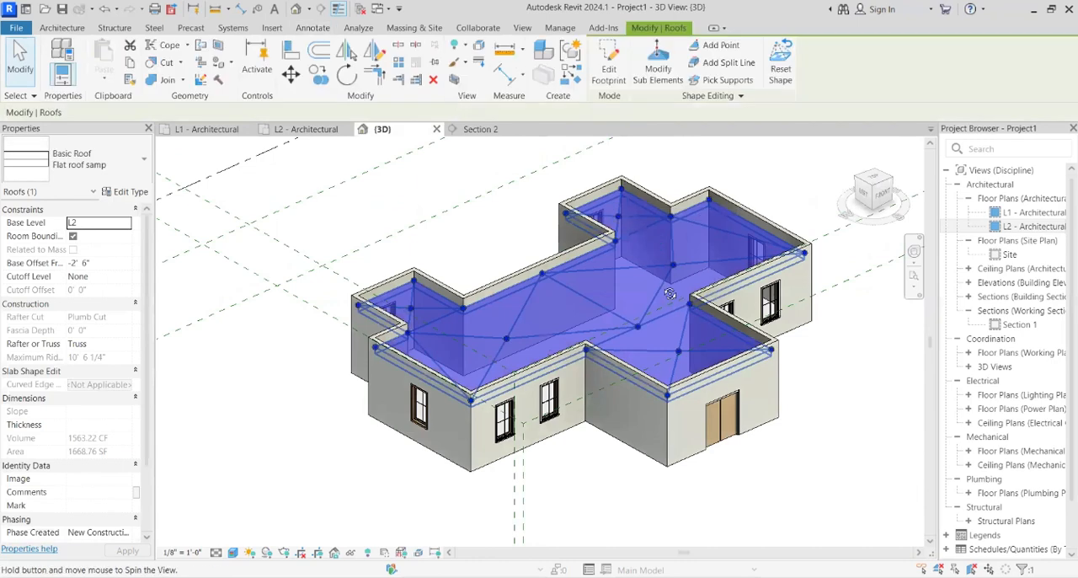
drag(670, 294, 712, 217)
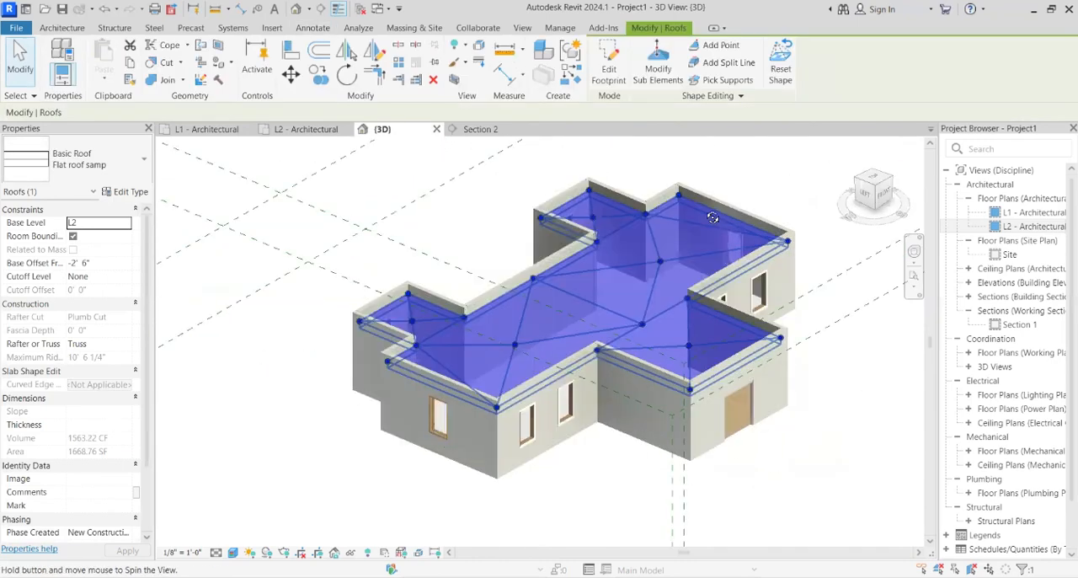